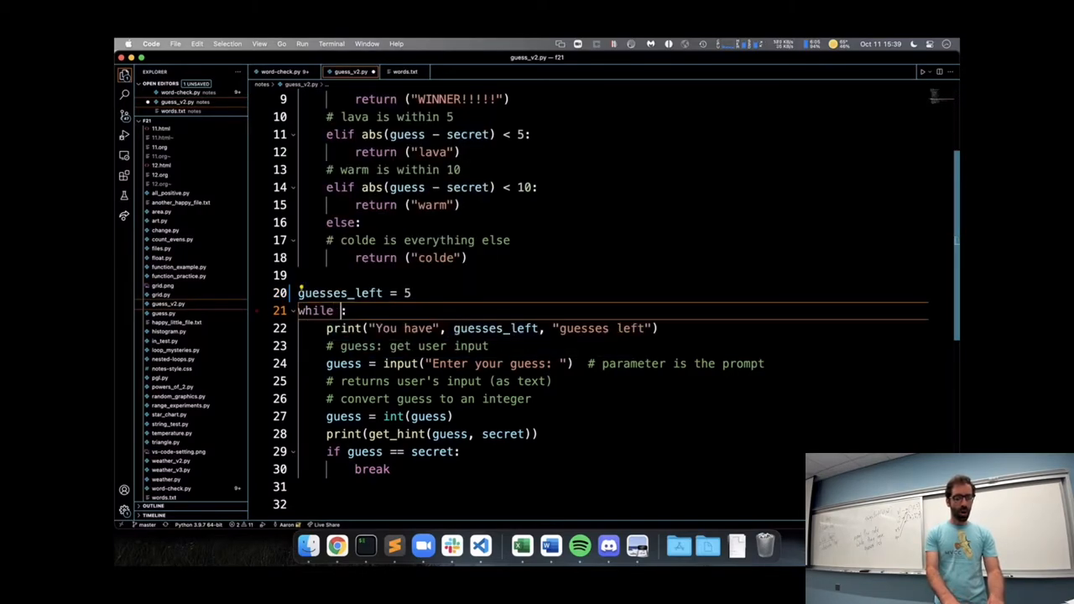
Step: Complete line 21's loop condition as while guesses_left > 0
text(guesses_left >)
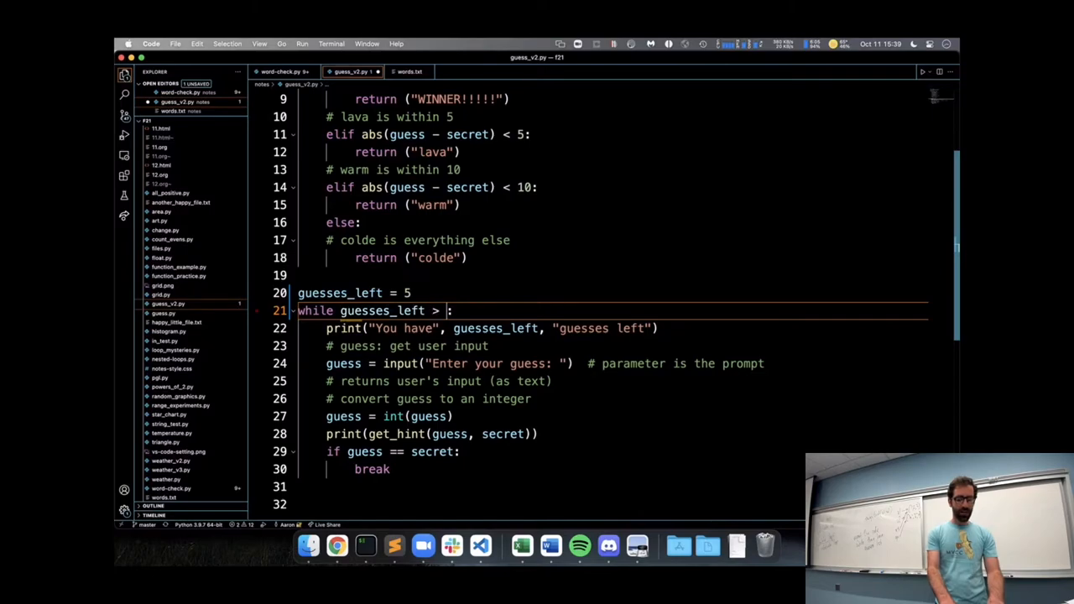
text(0)
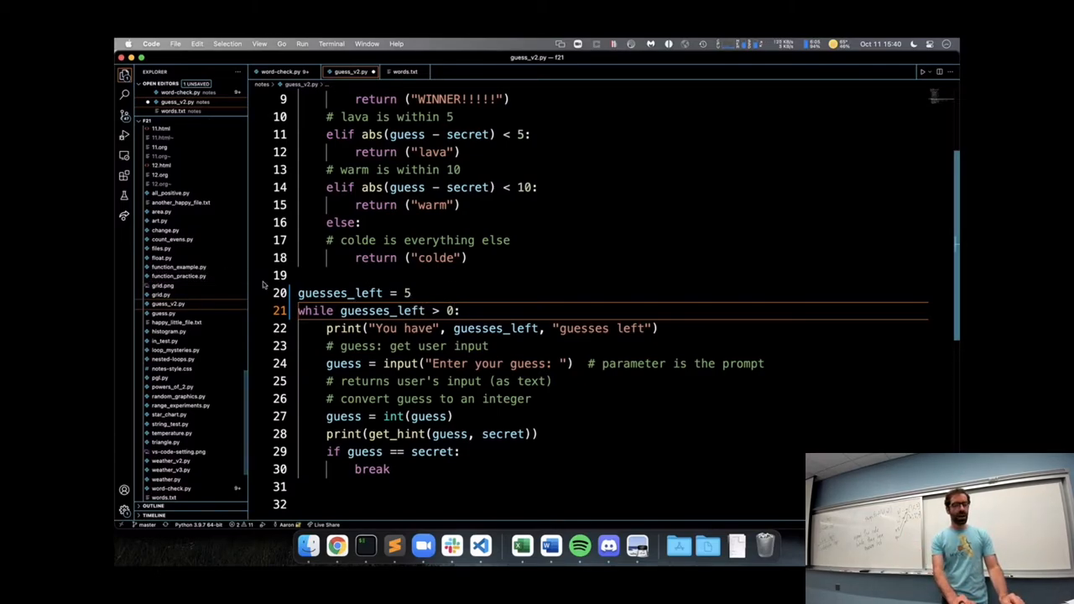
mouse_move(339, 293)
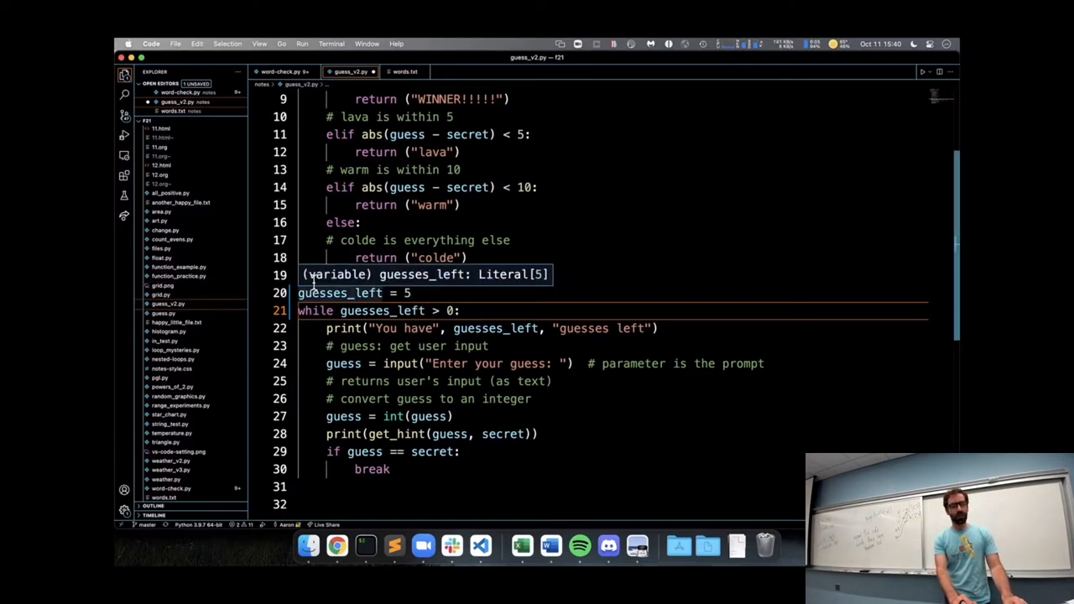
mouse_move(475, 298)
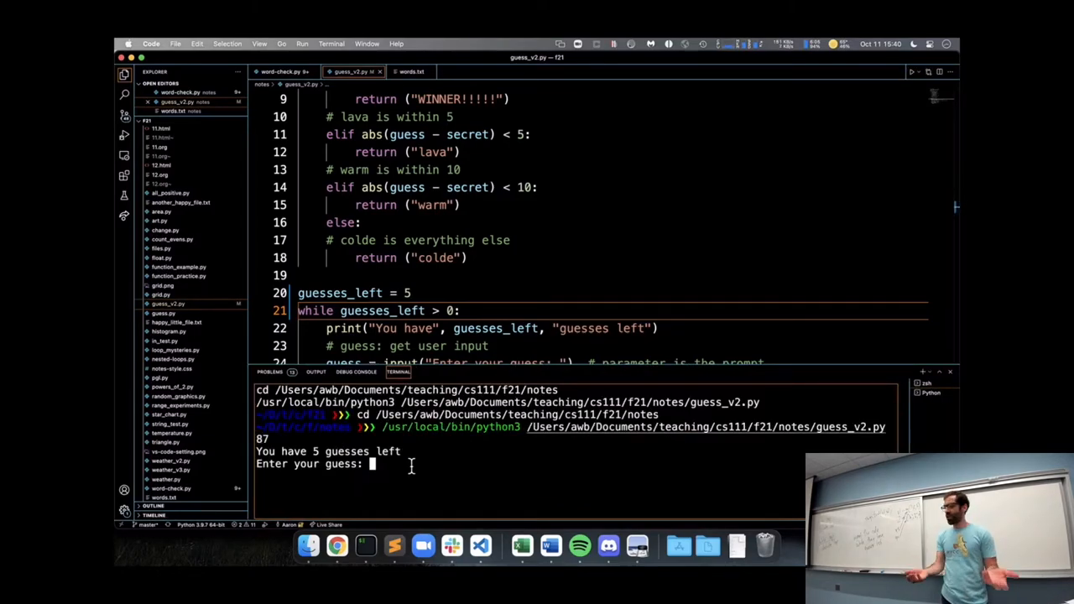
Step: Enter the non-numeric guess 'hahsaha' to trigger the int() ValueError
text(hahsaha)
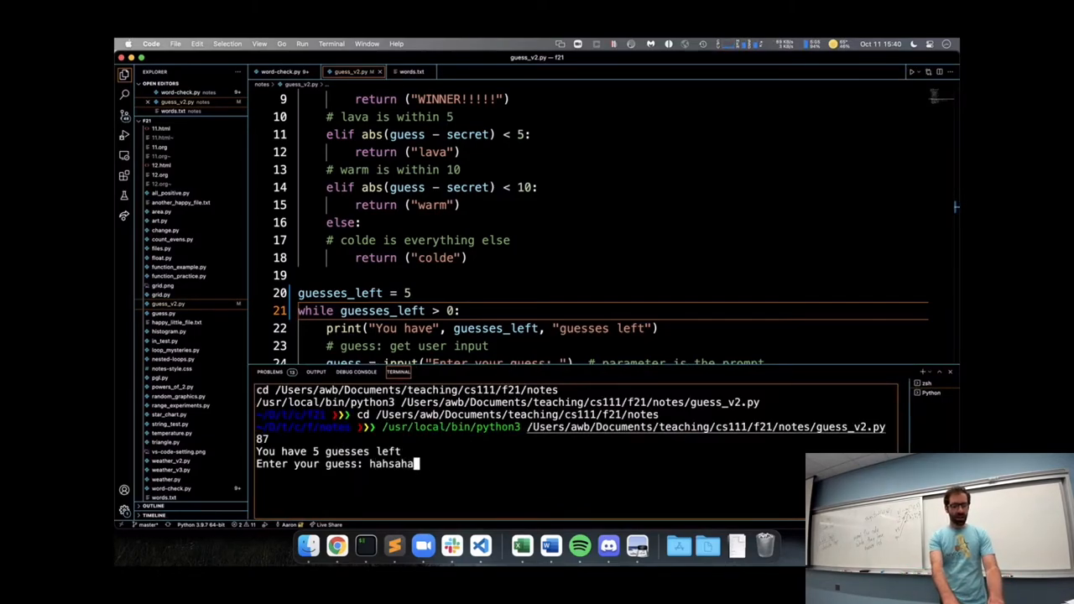
key(enter)
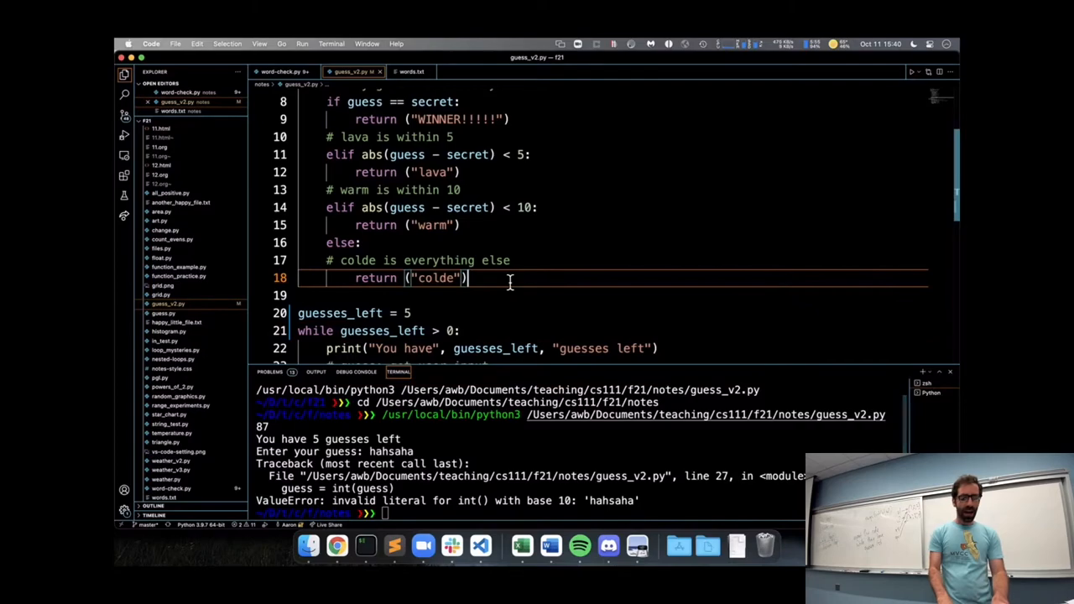
Step: Define get_guess() with comments 'while the user has not entered a number' and 'ask for another guess'
text(def get_)
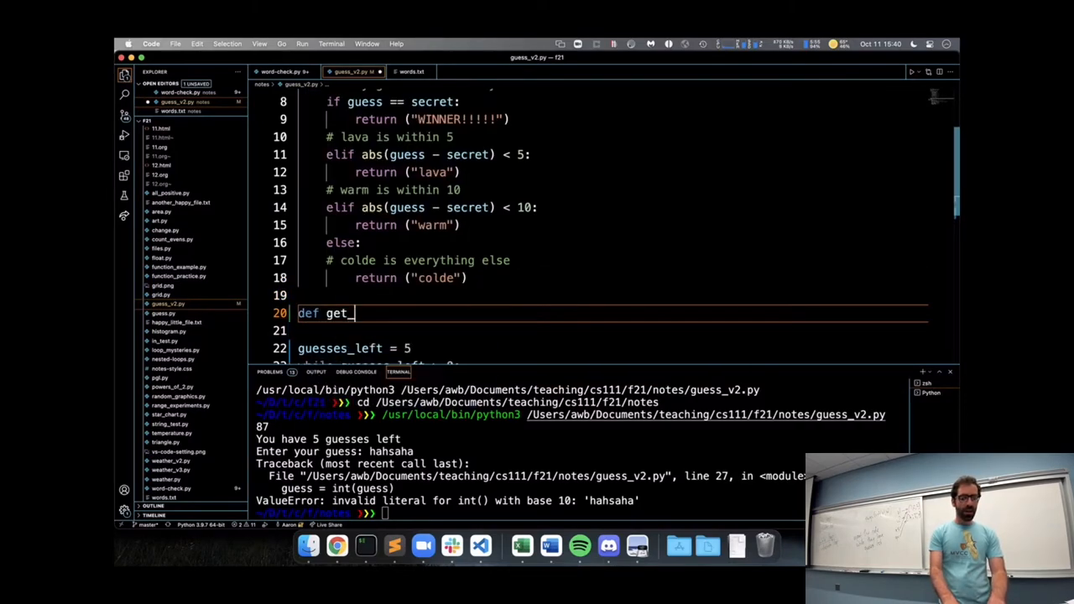
text(guess)
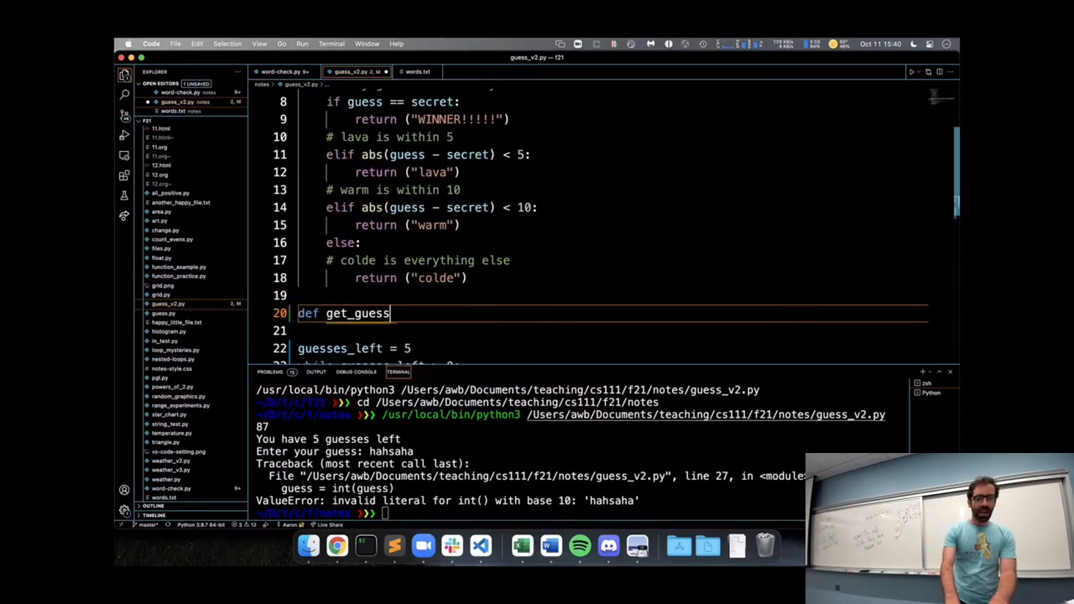
text(():)
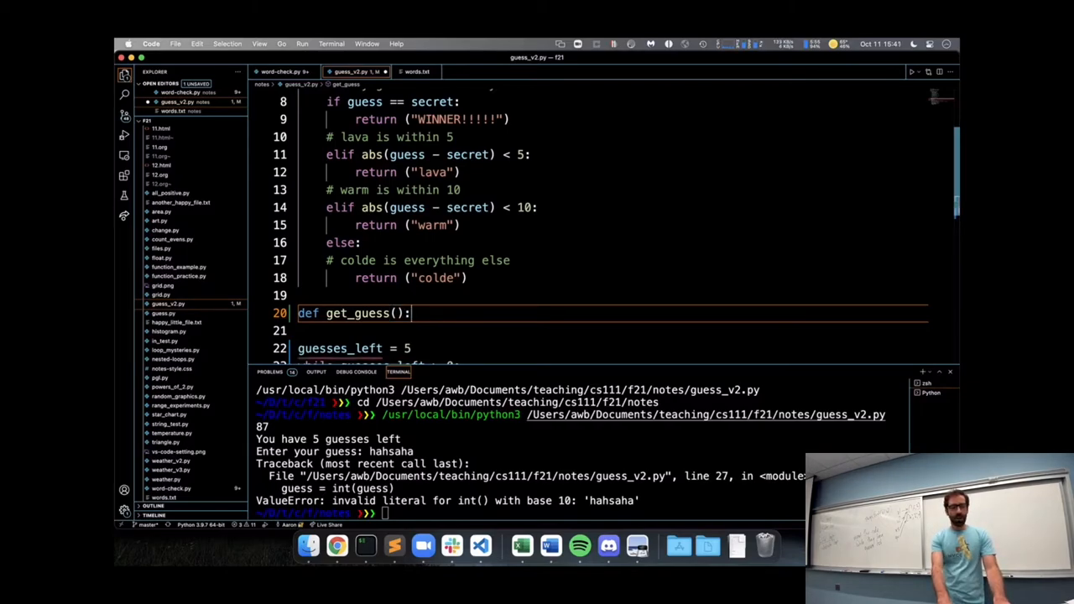
text(#)
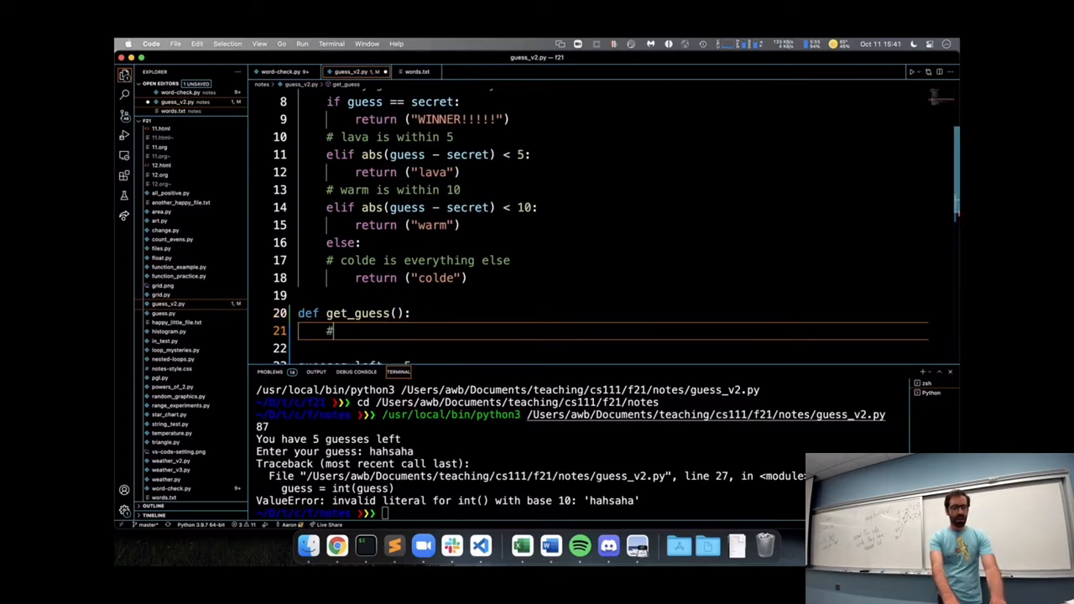
text(while the user)
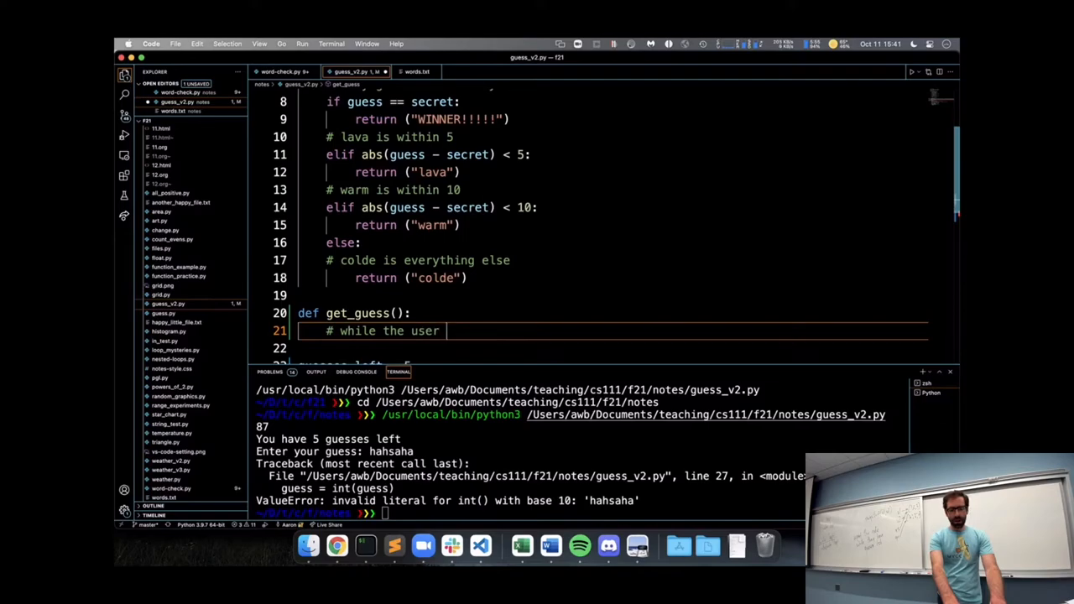
text(has not)
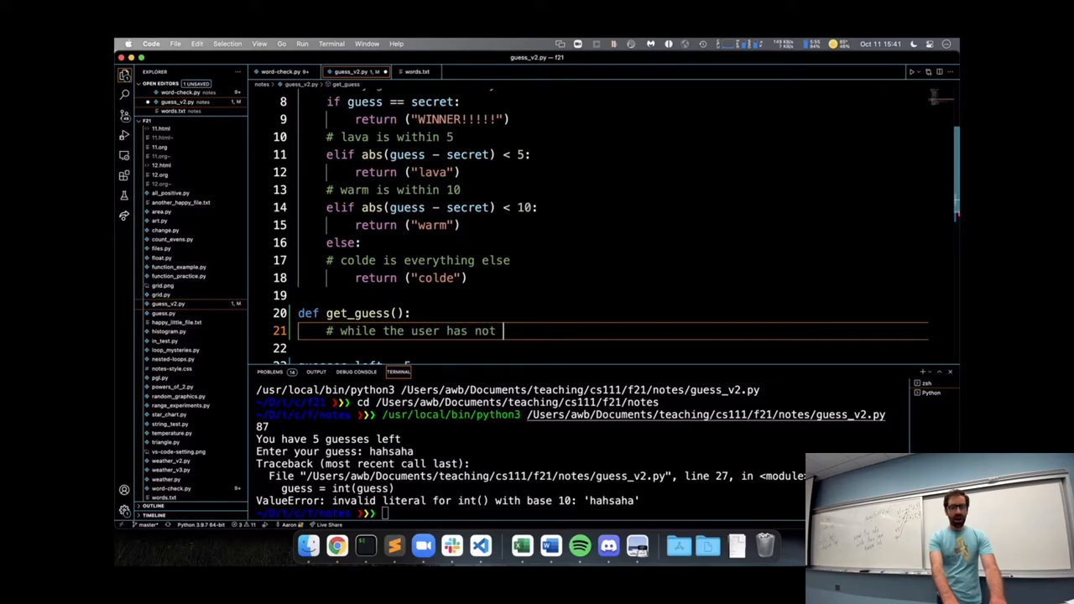
text(entered a number)
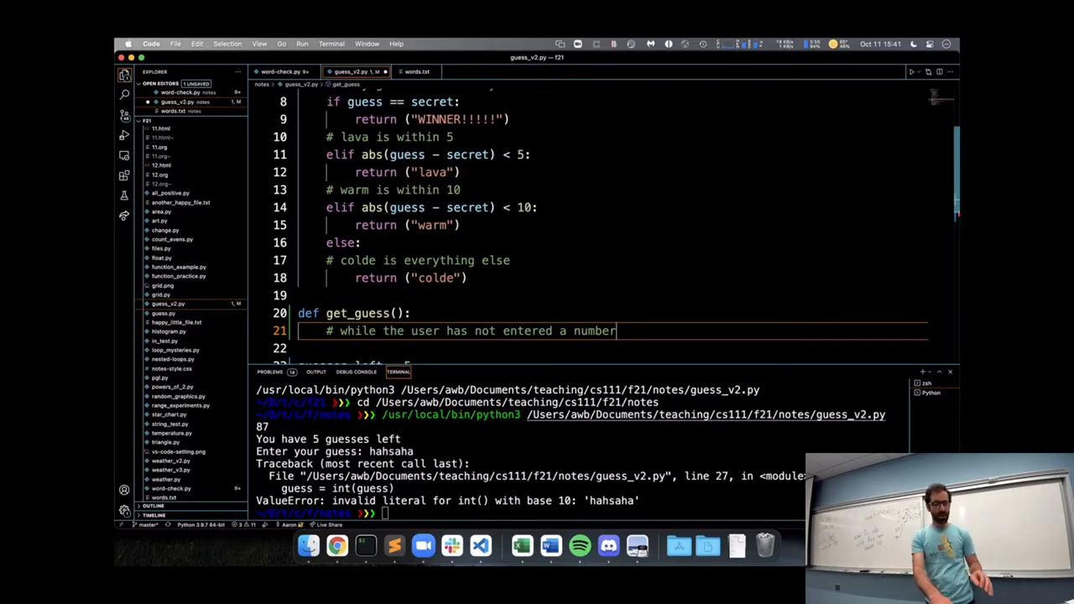
key(enter)
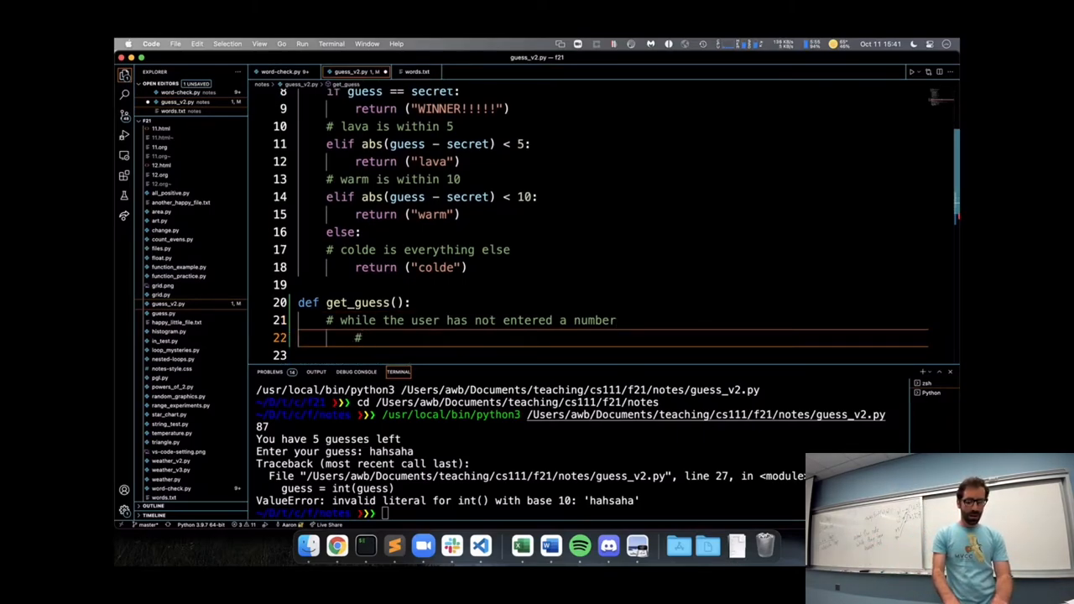
text(ask for ano)
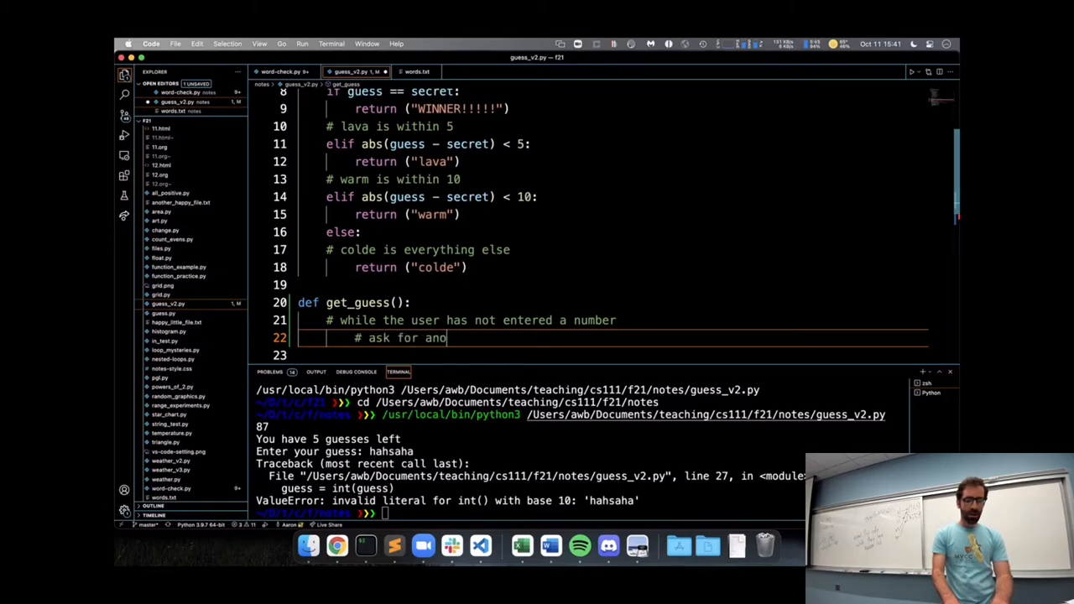
text(ther guess)
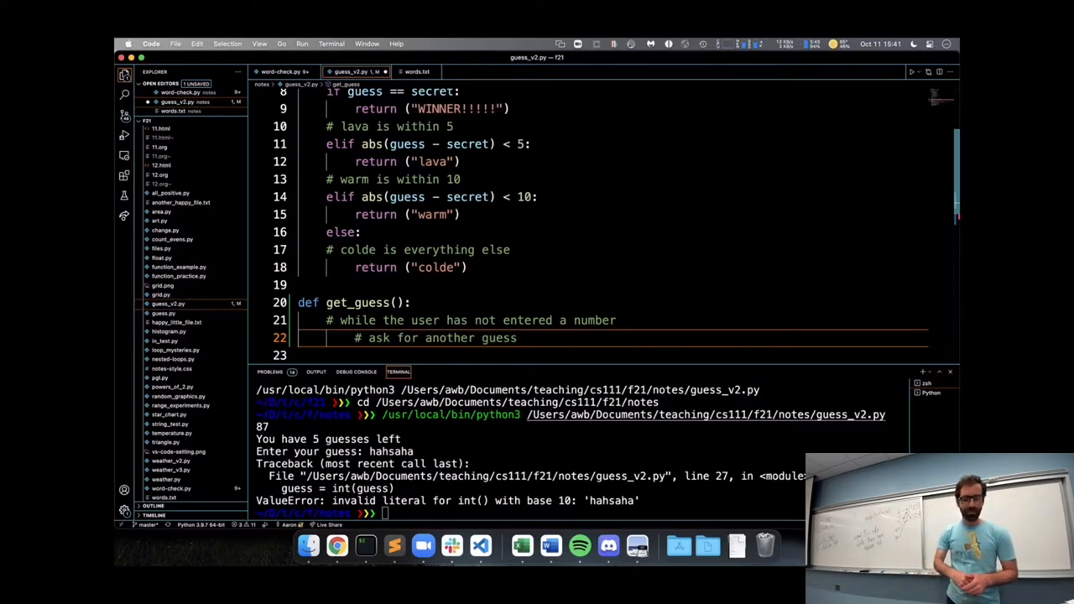
Step: Add return guess to get_guess() and begin a while statement
scroll(down, 3)
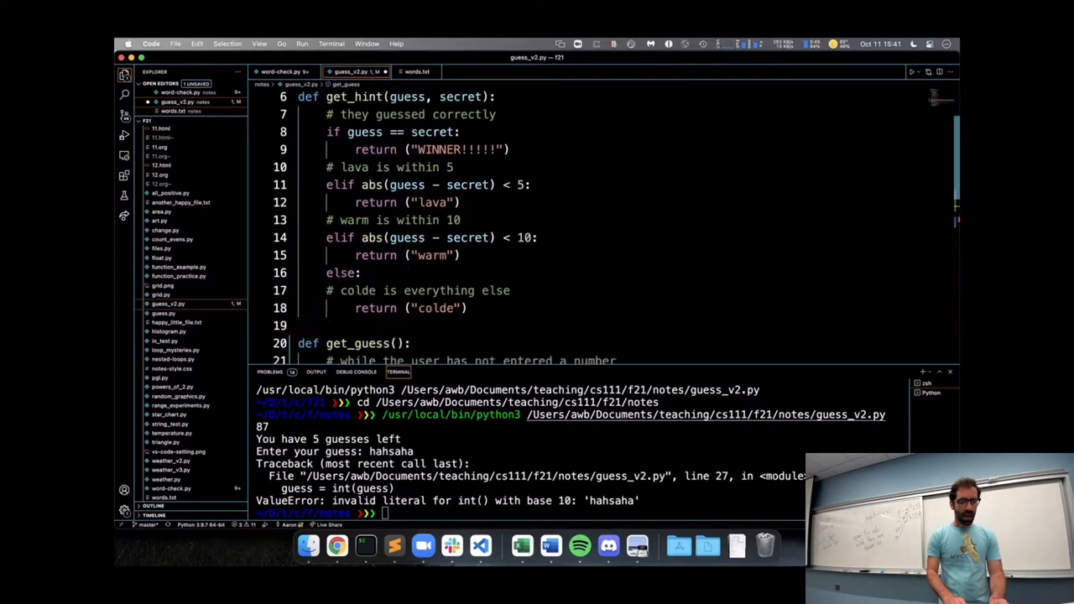
scroll(down, 3)
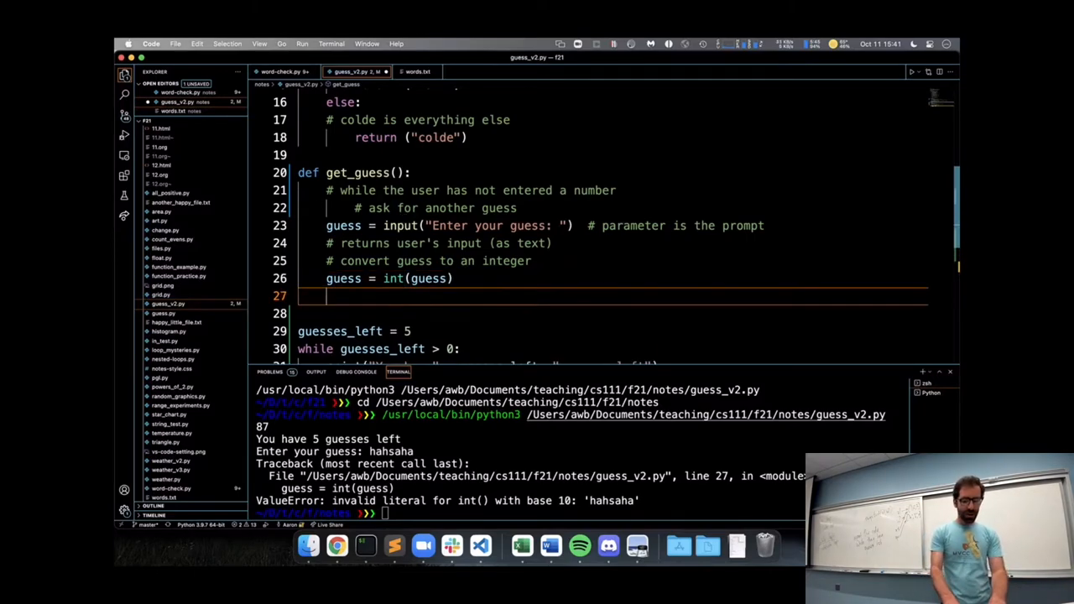
text(return guess)
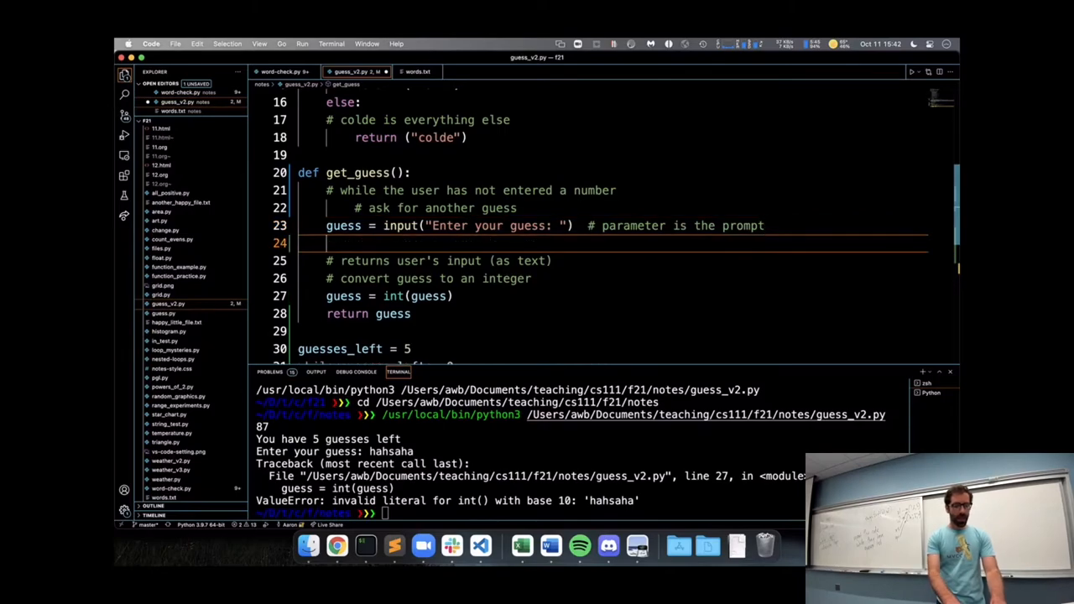
text(while)
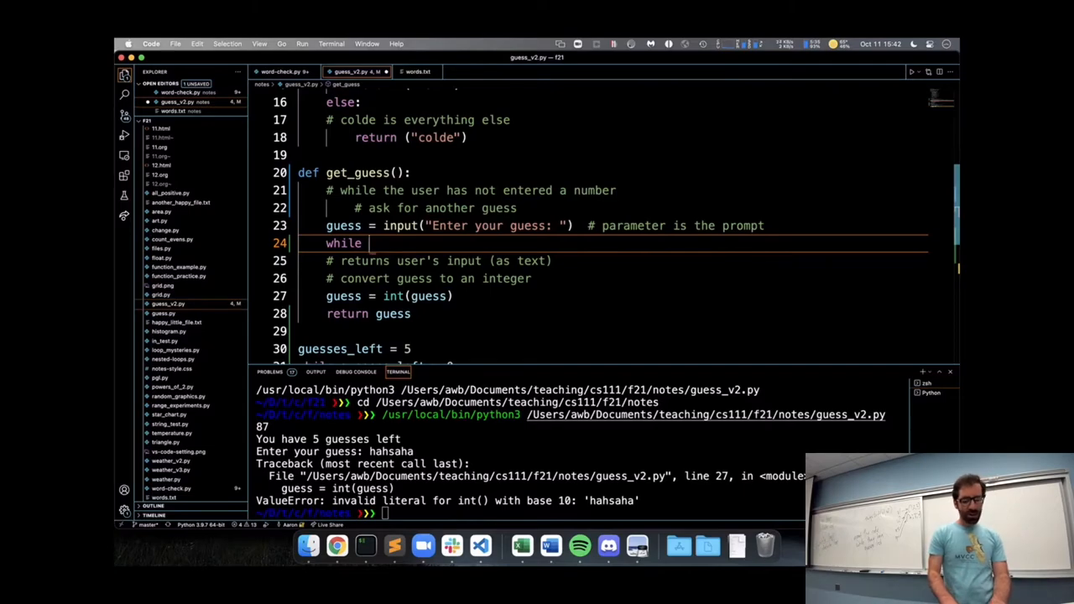
Step: Loop while not guess.isdecimal(), re-prompting with input('Enter your guess: '), and call get_guess() in the main loop
text(guess.isdecimal)
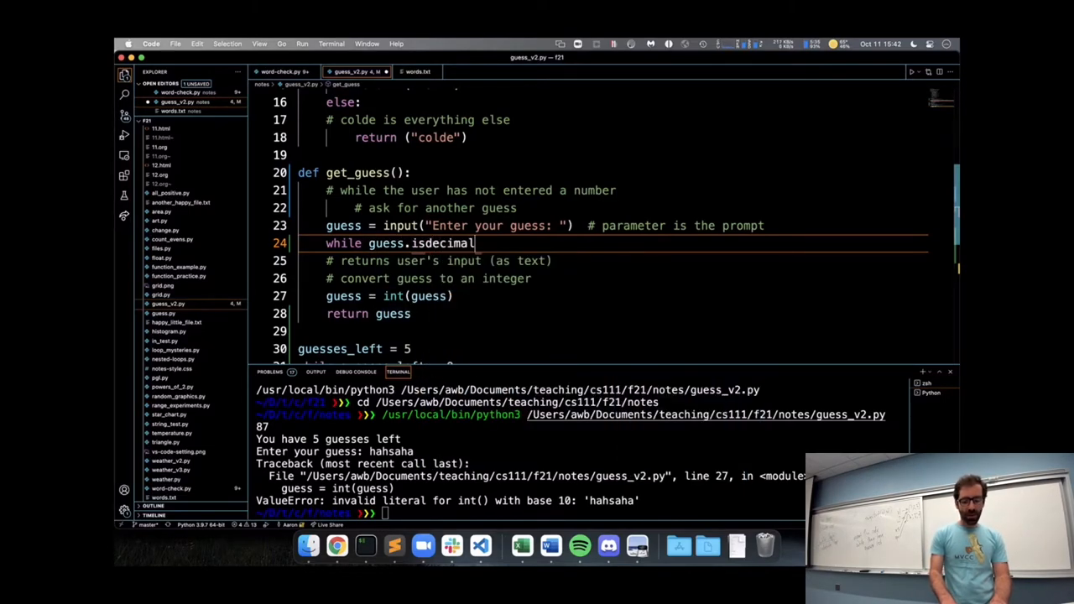
text(())
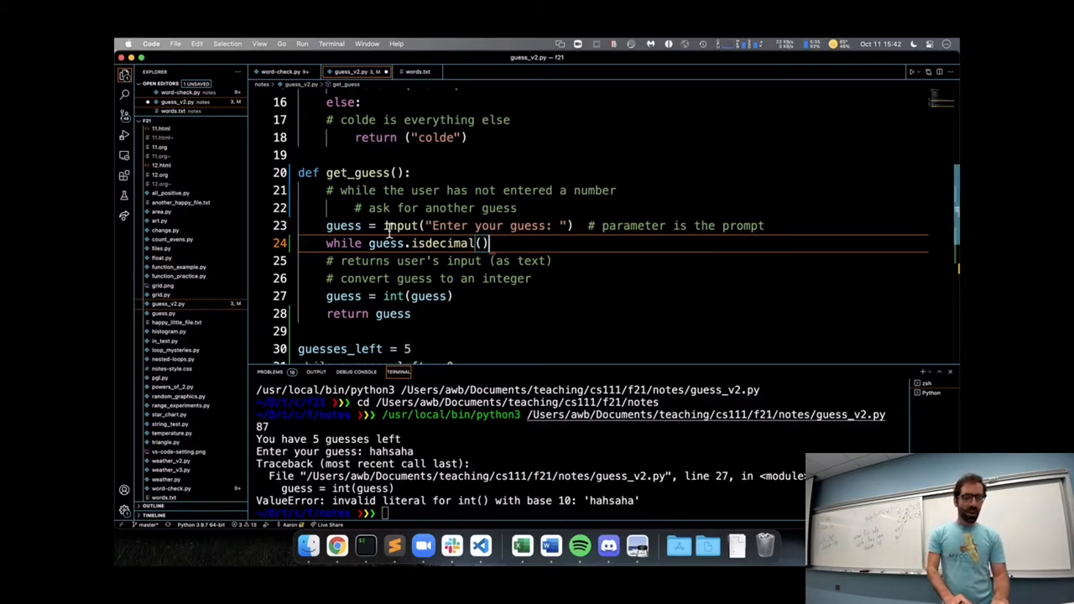
text(not)
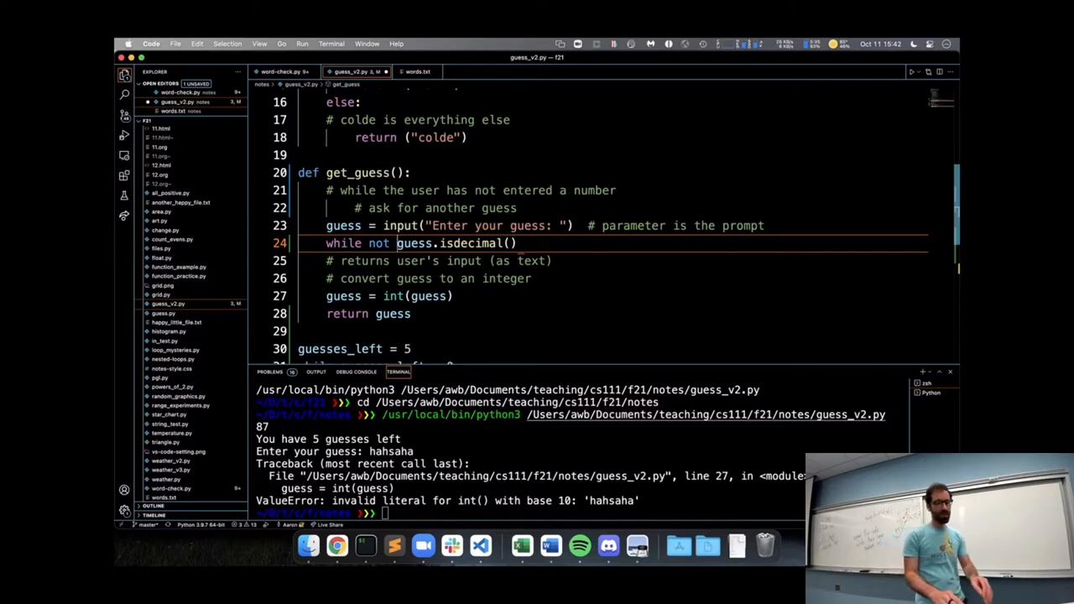
click(516, 243)
text(:)
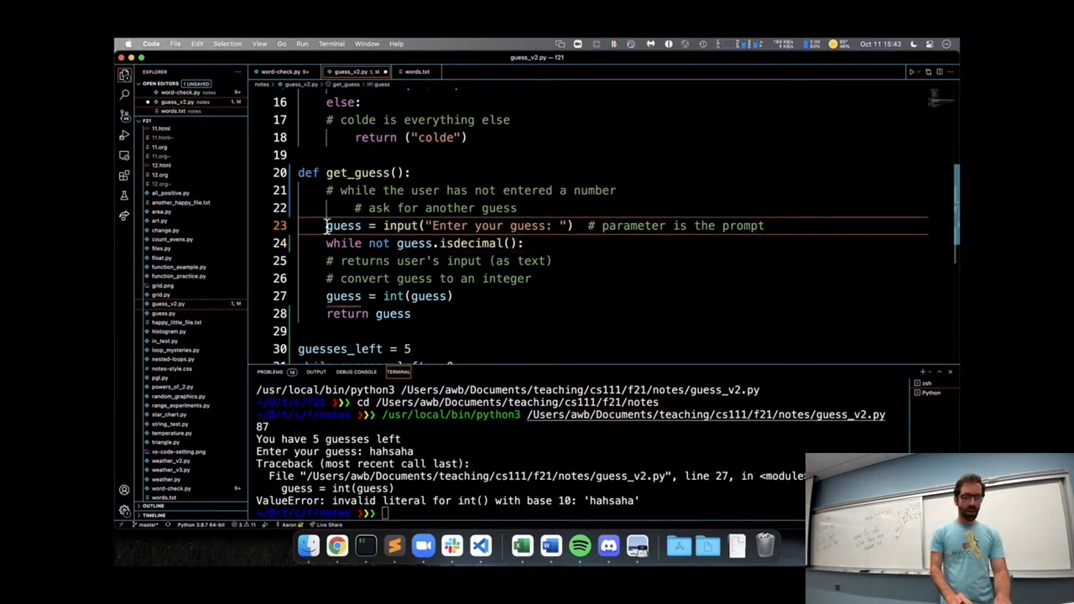
click(524, 243)
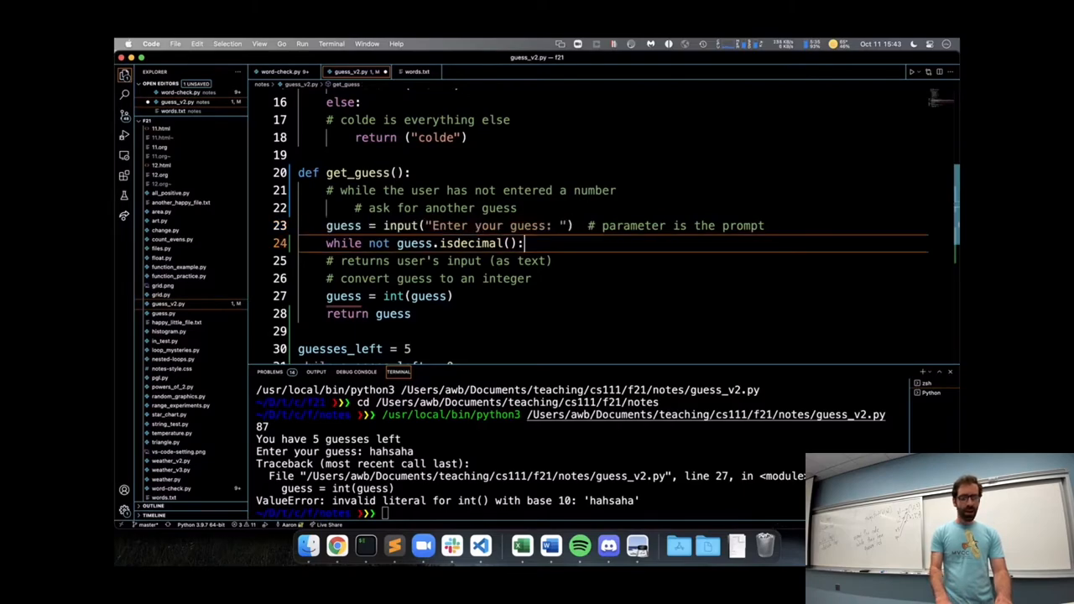
text(guess = input("Enter your guess: "))
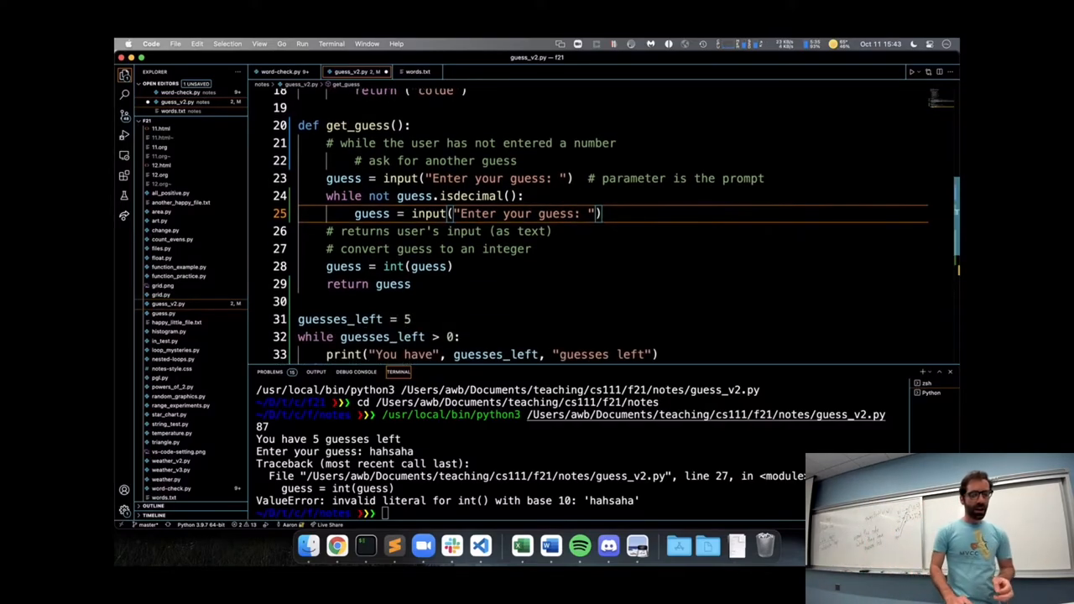
text(guess = get_guess)
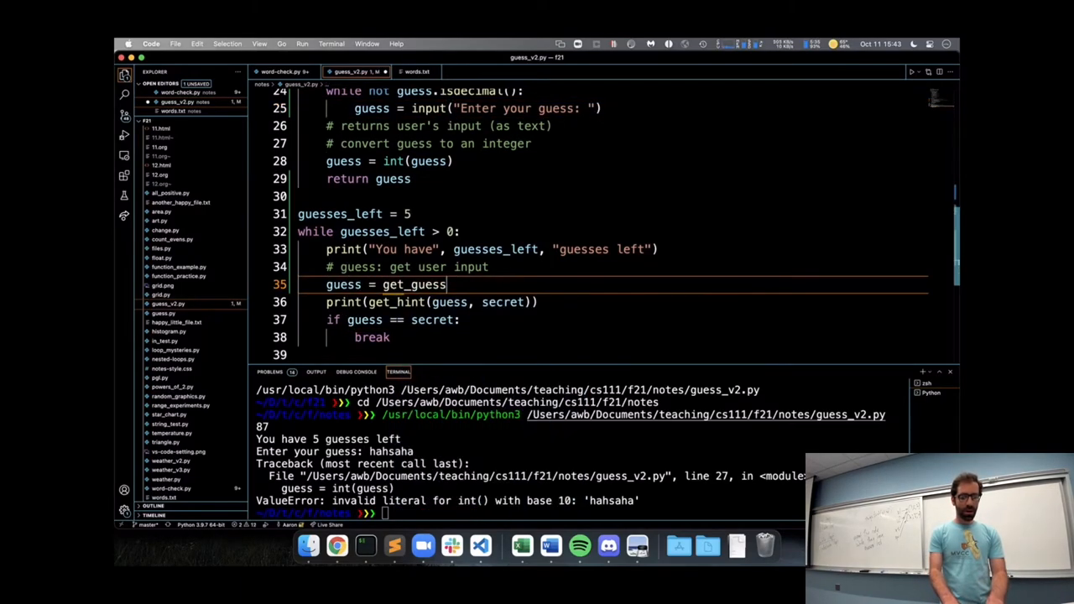
text(())
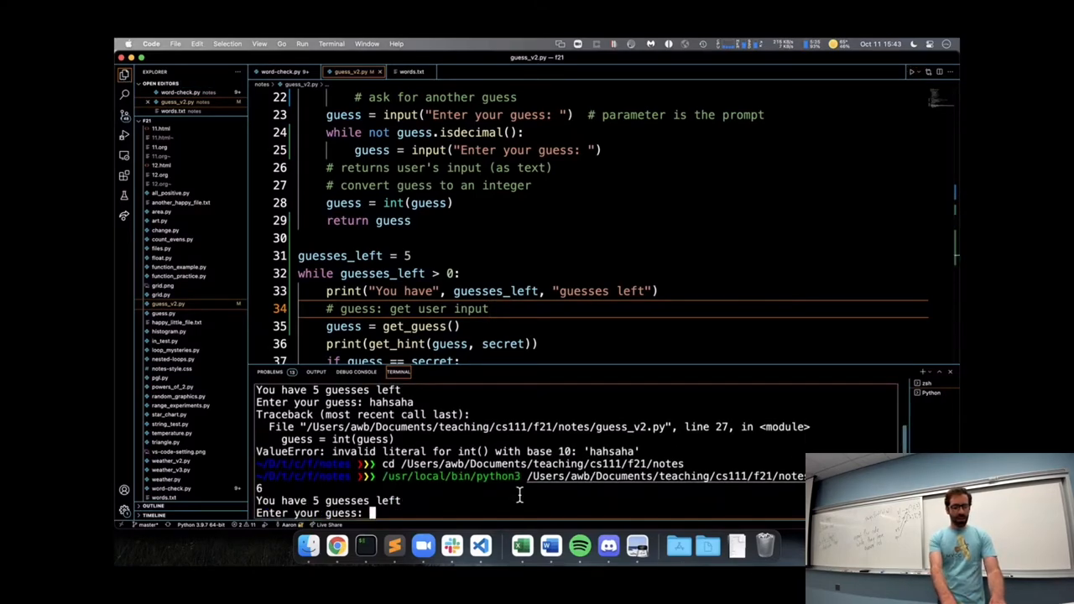
Step: Enter the invalid guesses hahaha, hah and 123a to show they are re-prompted
text(hahaha)
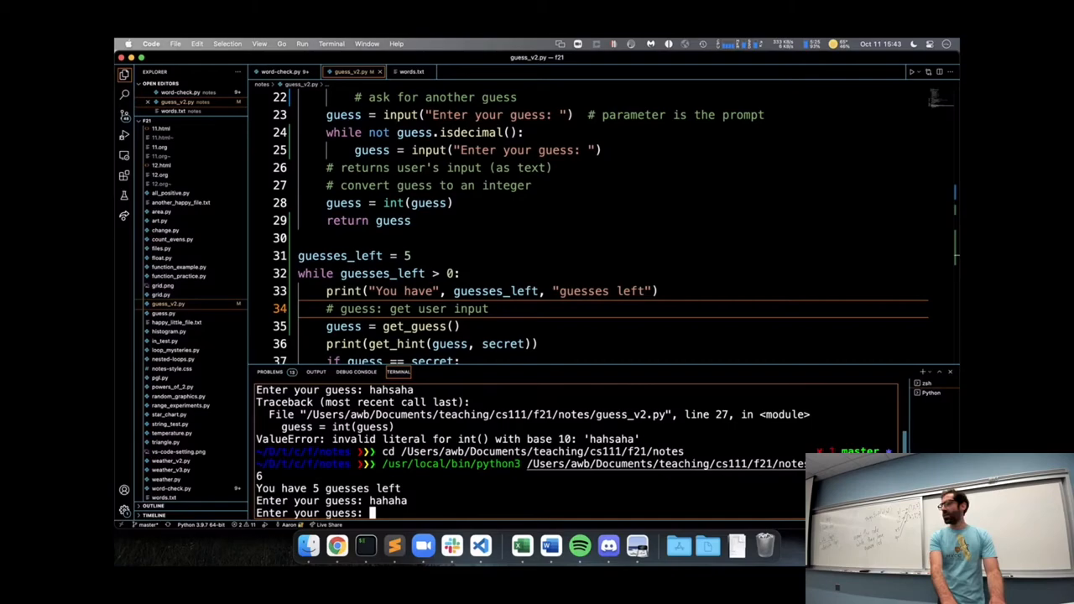
text(hahaha)
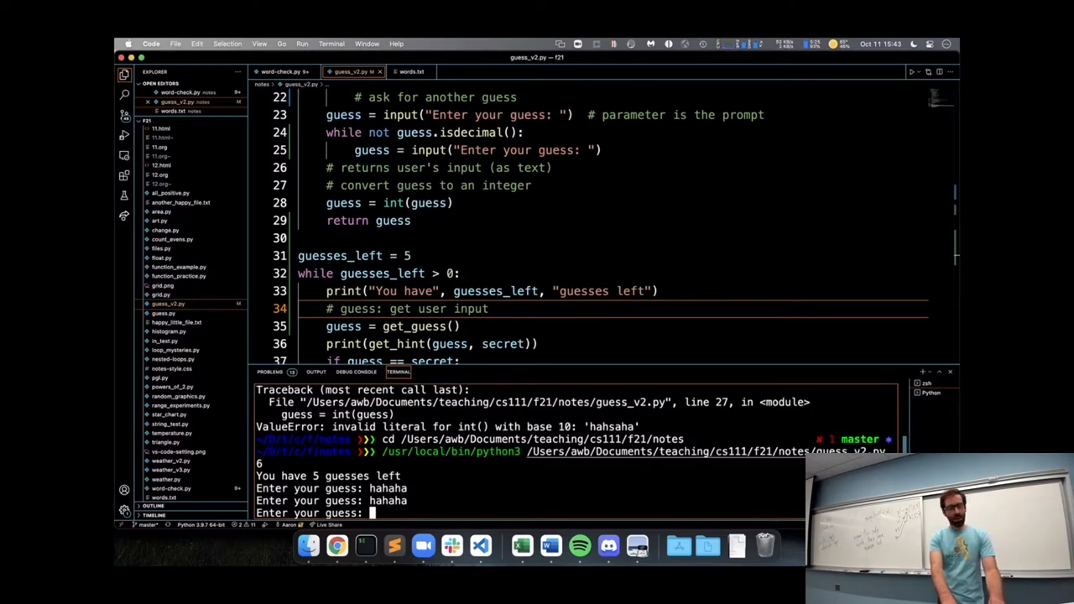
text(123a)
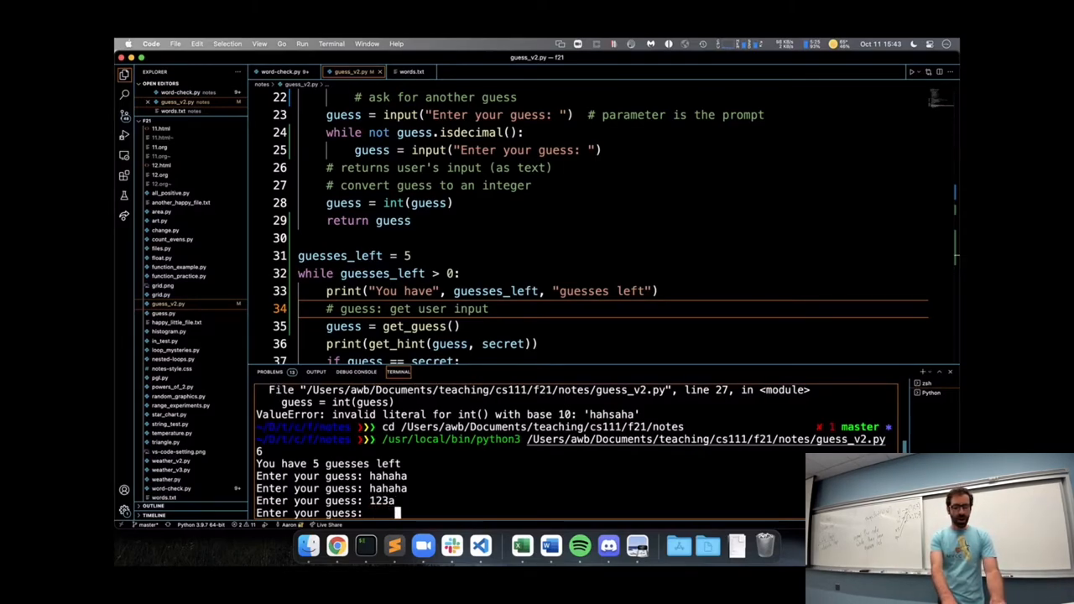
key(enter)
text(5)
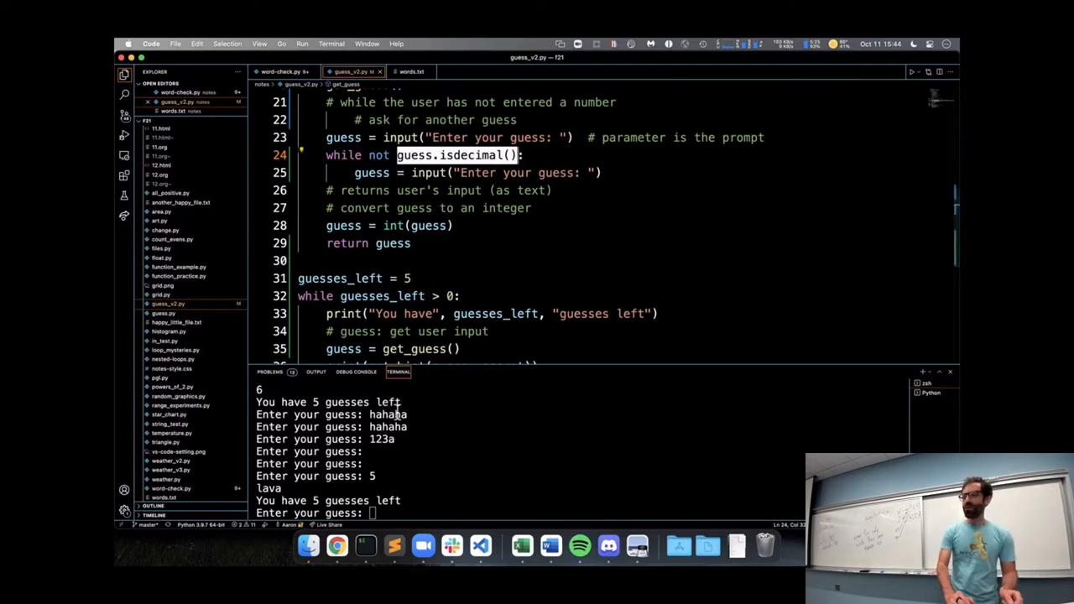
mouse_move(397, 439)
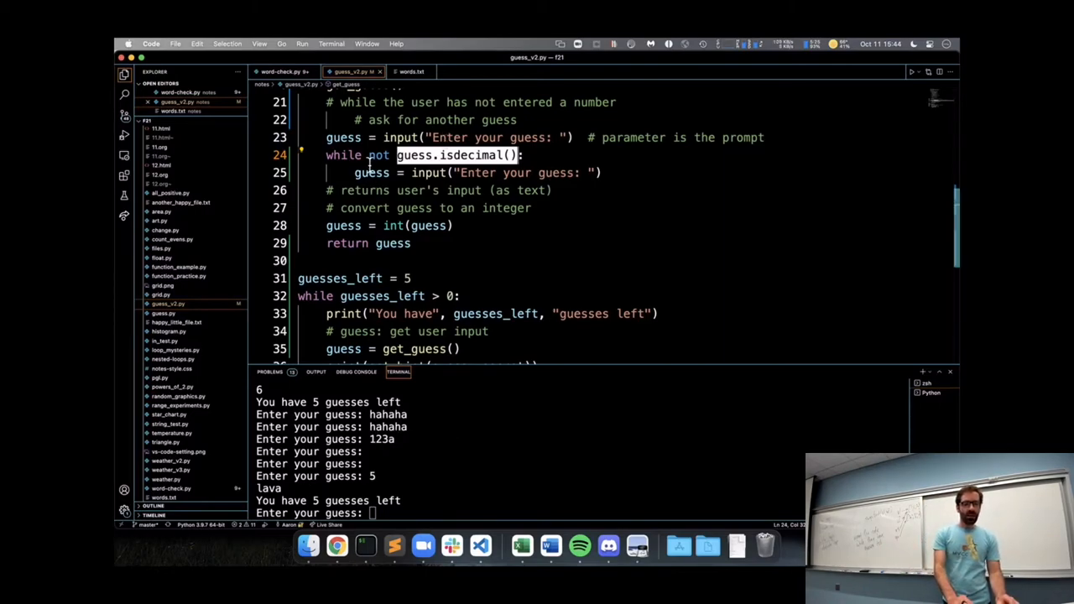
Step: Select the isdecimal condition to explain it
double_click(377, 155)
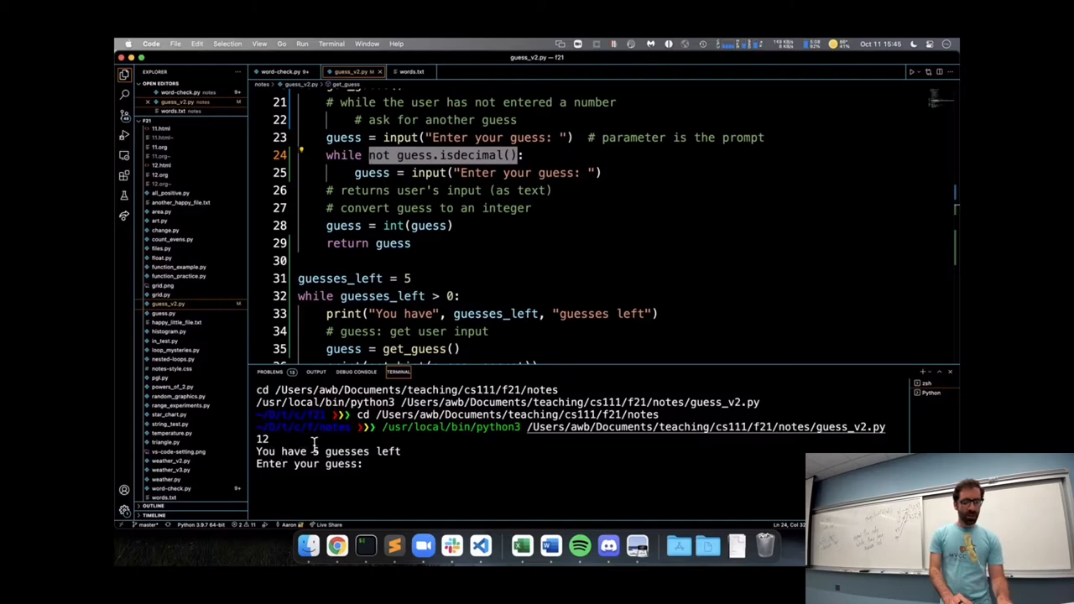
Step: Enter 10 as a guess in the terminal
text(10)
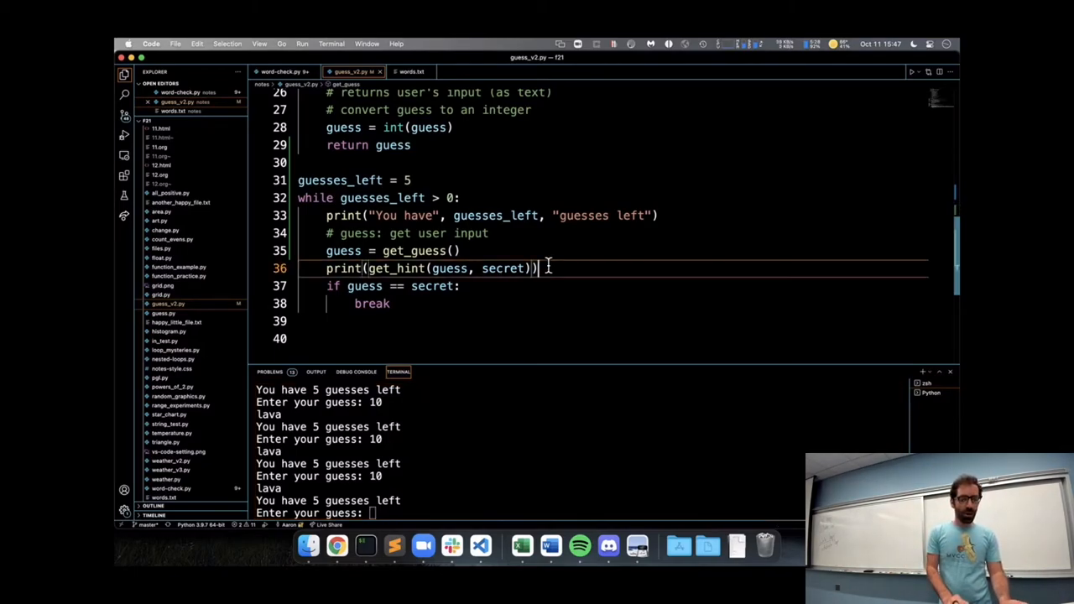
Step: Add guesses_left = guesses_left - 1 on line 37 and save the file
text(guesses_left)
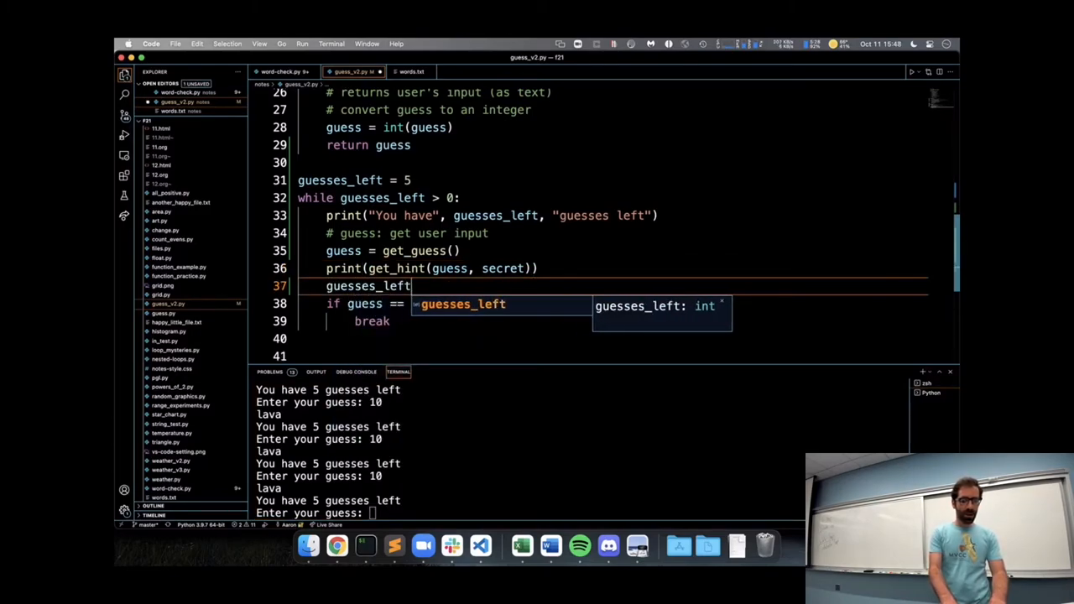
text(= guesses_left)
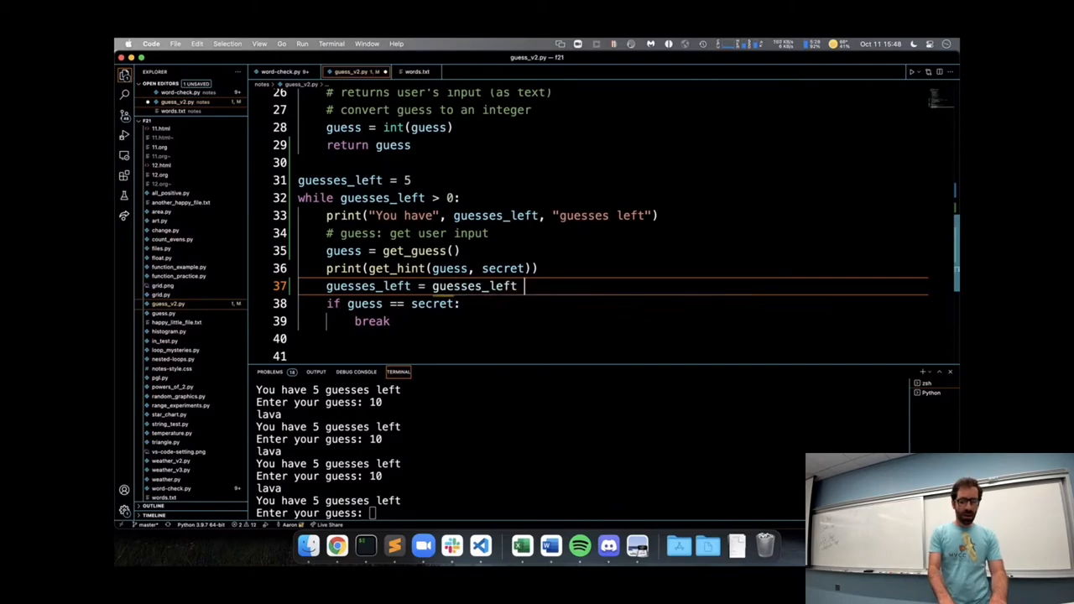
text(- 1)
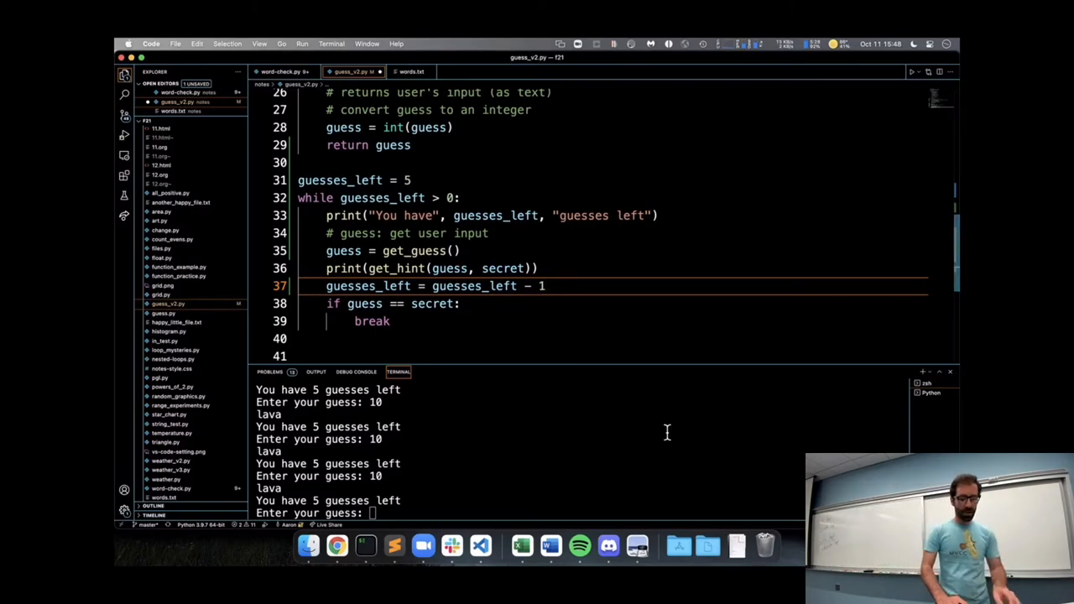
key(ctrl+c)
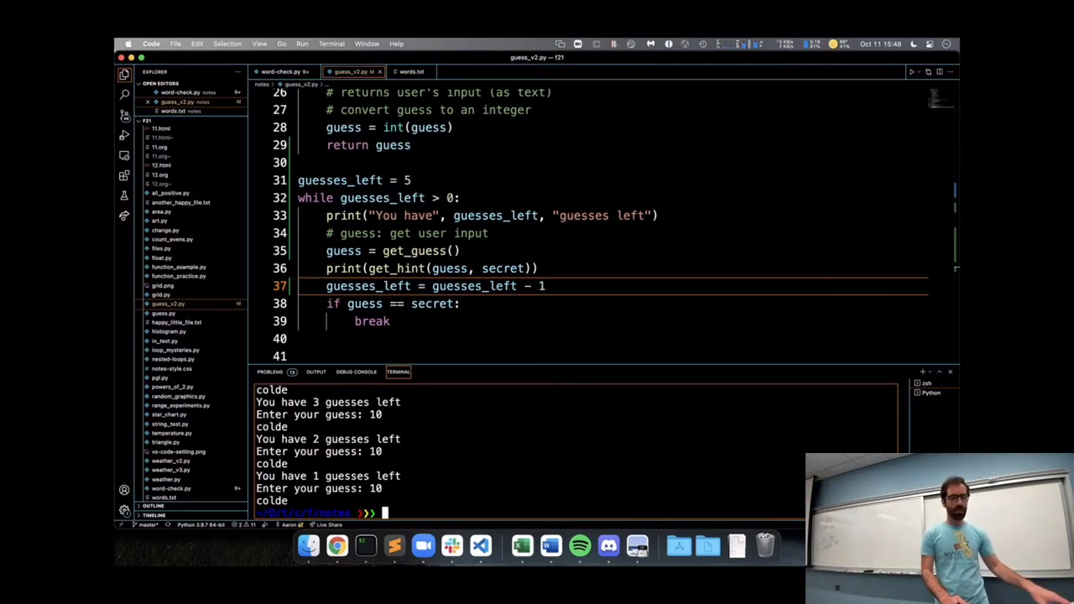
Step: Add a blank line after guesses_left = 5, then type the shorthand guesses_left -= 1
click(427, 180)
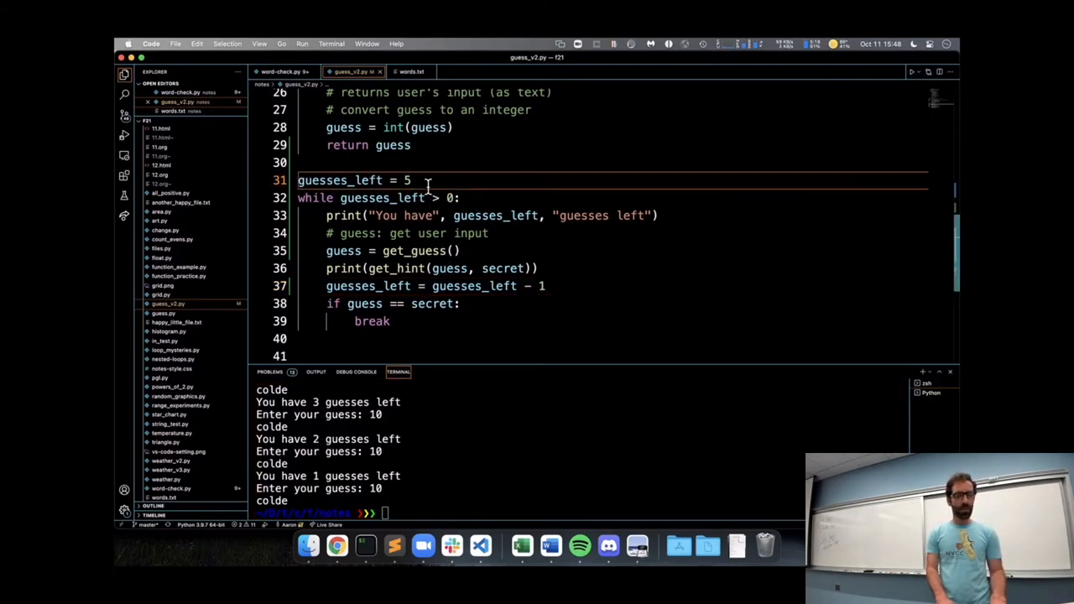
key(enter)
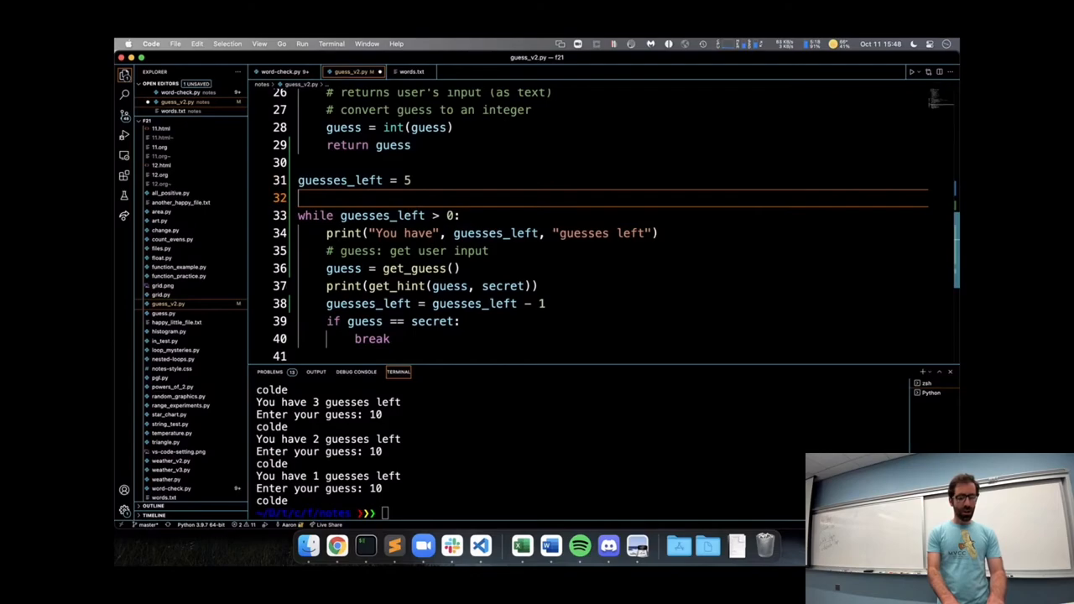
text(guesses_left =)
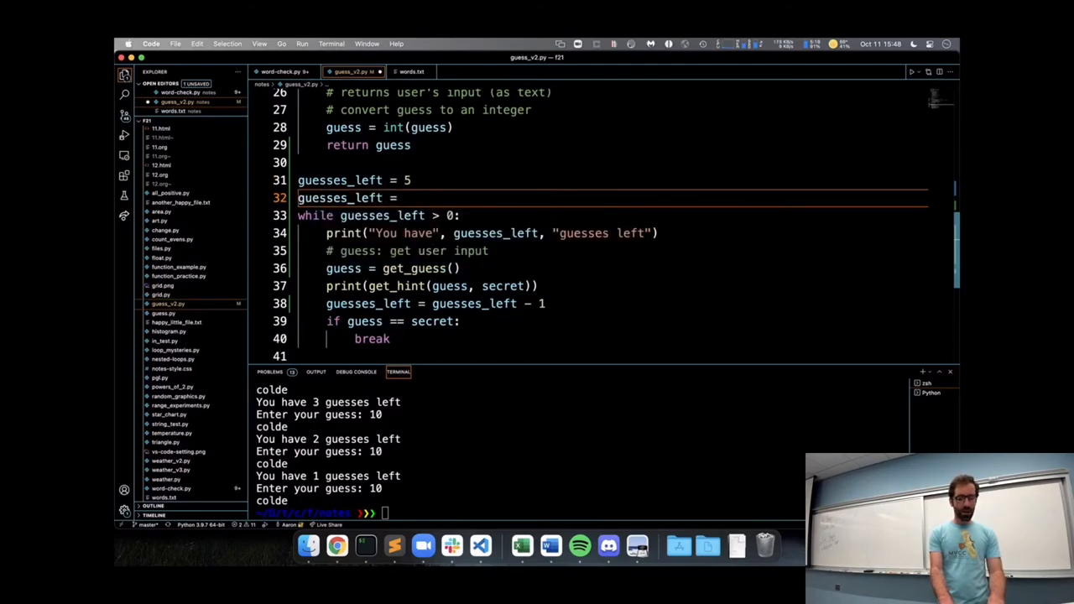
text(-= 1)
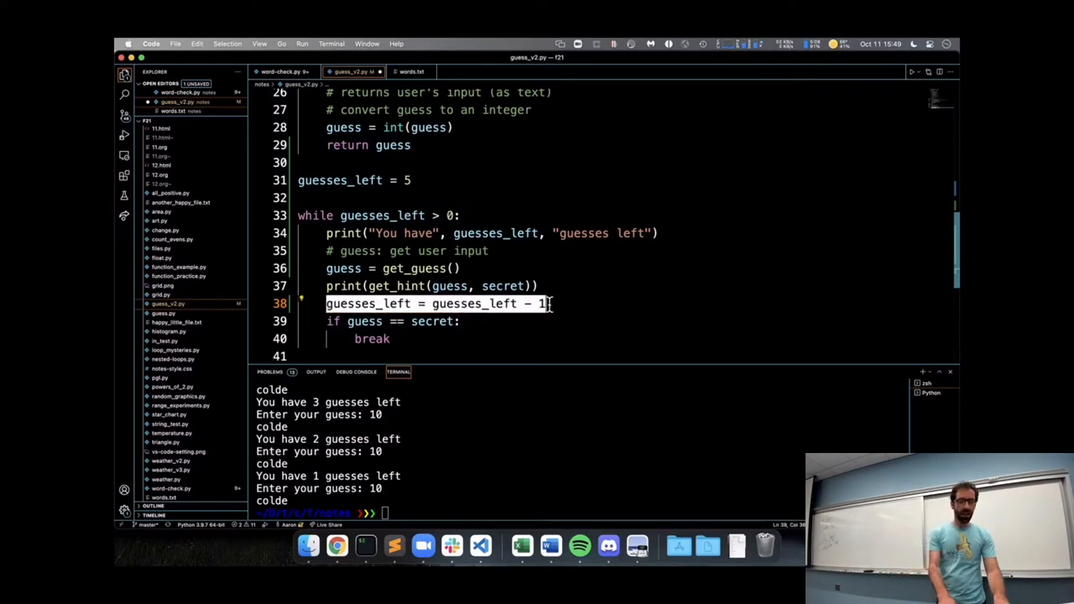
text(guesses_left -= 1)
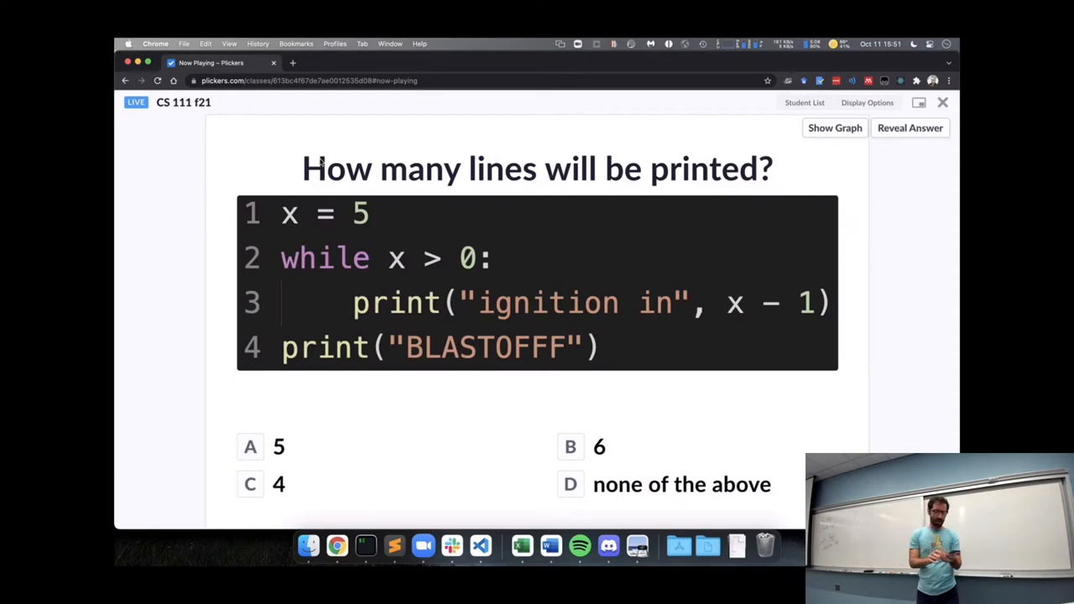
Step: Show the class's response graph, with most votes for 'none of the above'
click(834, 127)
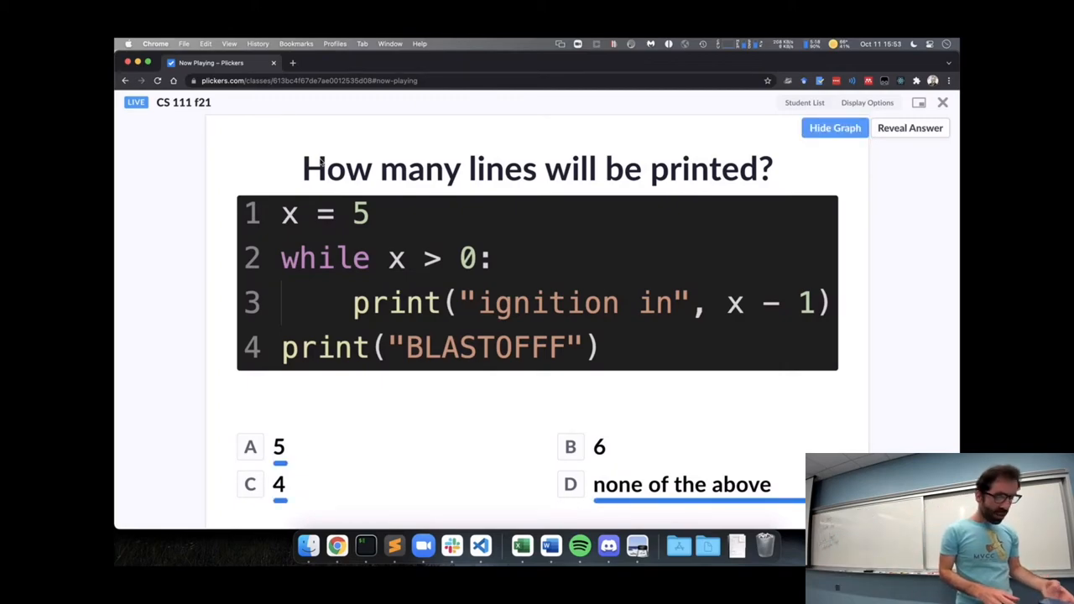
Step: Reveal the correct answer, 'none of the above', crossing out 5, 6 and 4
click(909, 128)
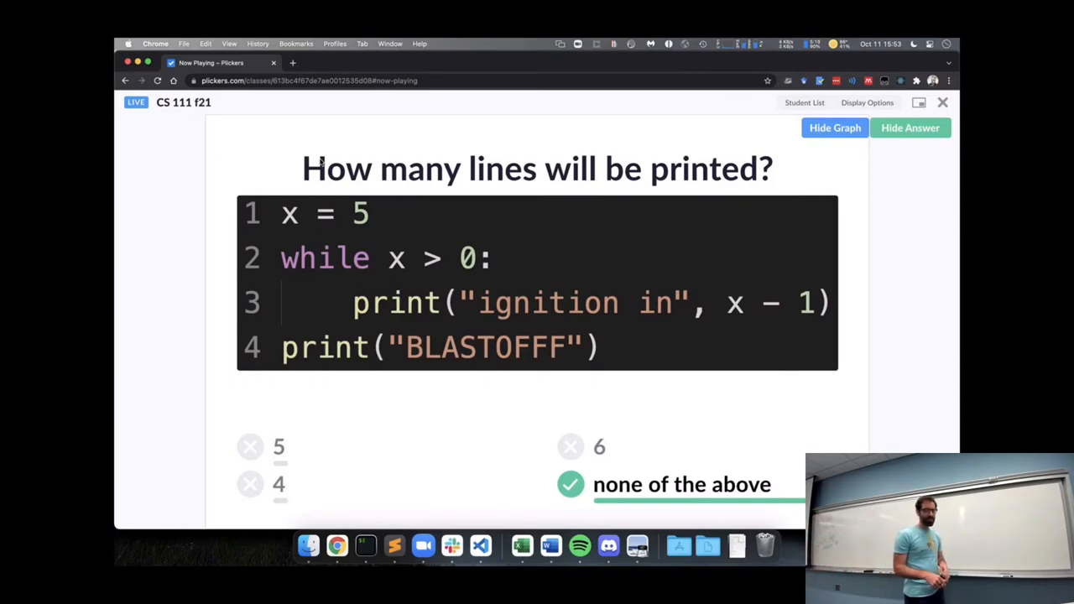
mouse_move(481, 546)
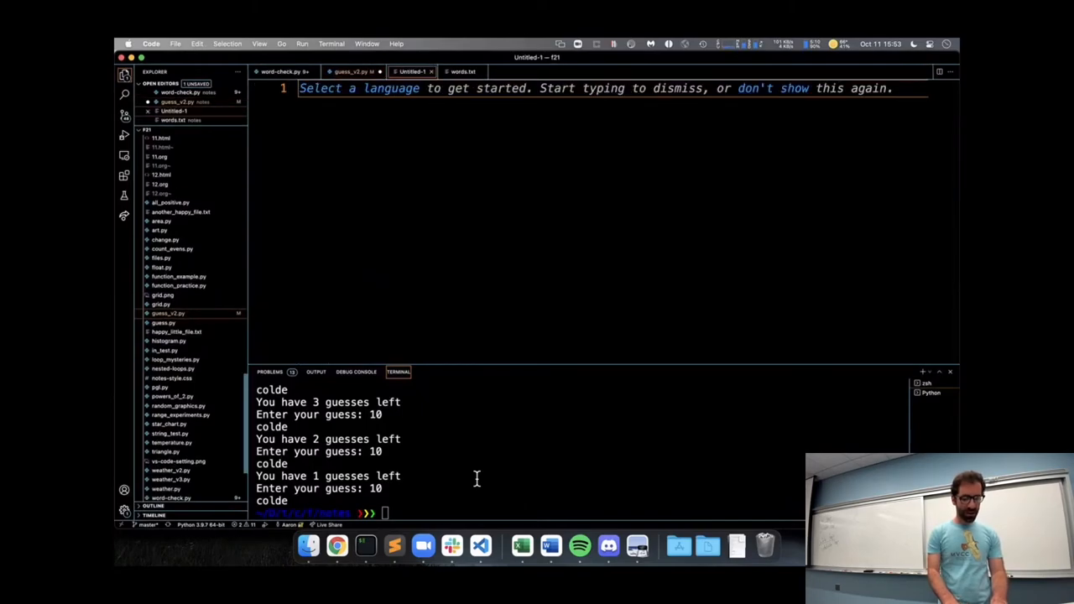
Step: Save the new untitled file as launch.py
key(cmd+s)
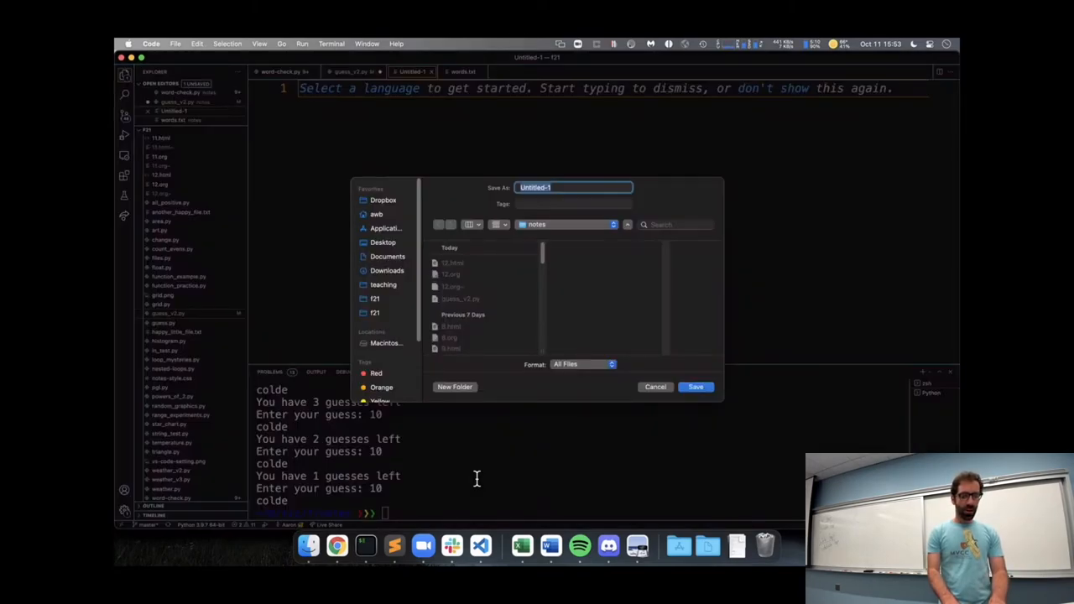
text(launch.py)
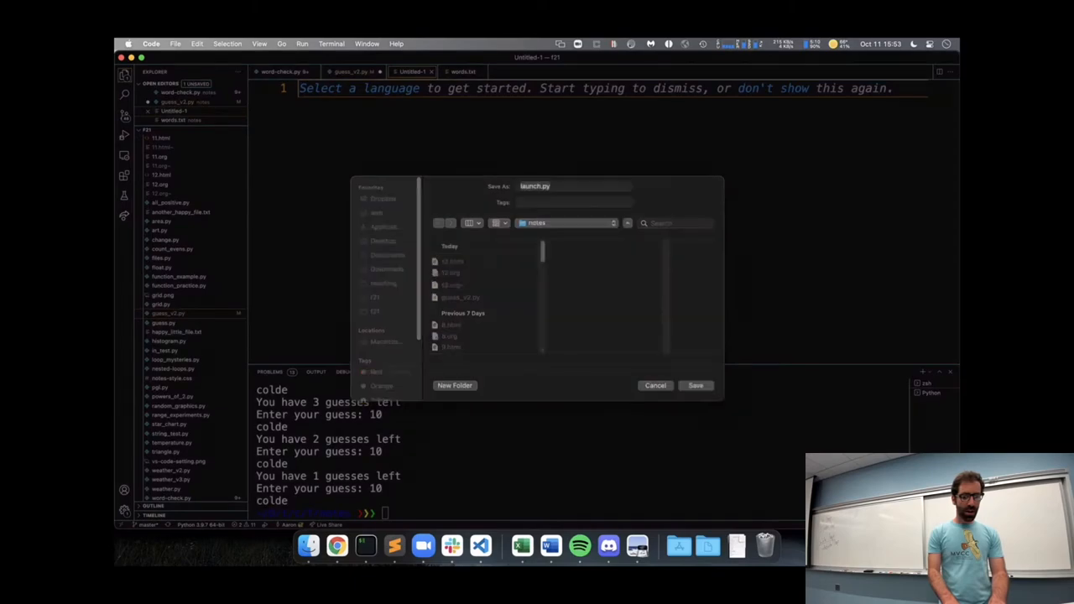
click(695, 385)
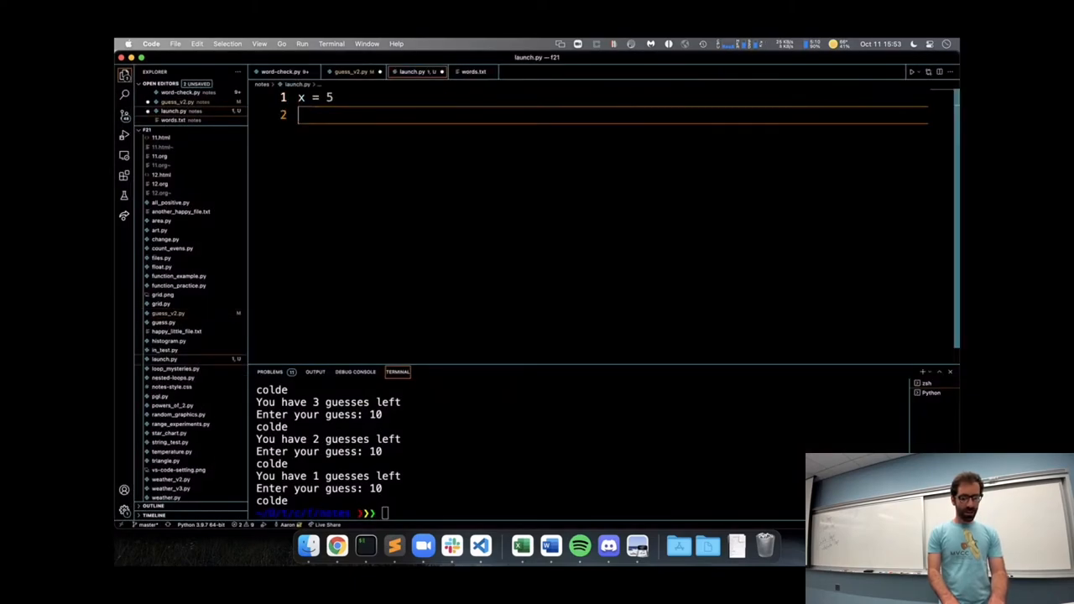
Step: Write the countdown loop: while x > 0 print 'ignition in', then print BLASTOFF
text(while x >)
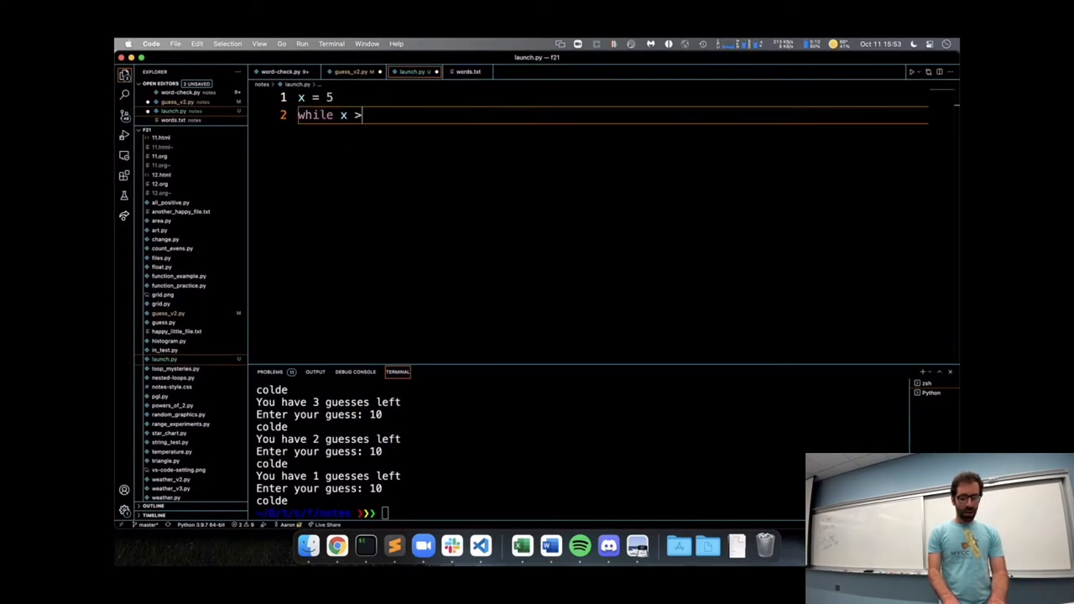
text(0:)
text(print()
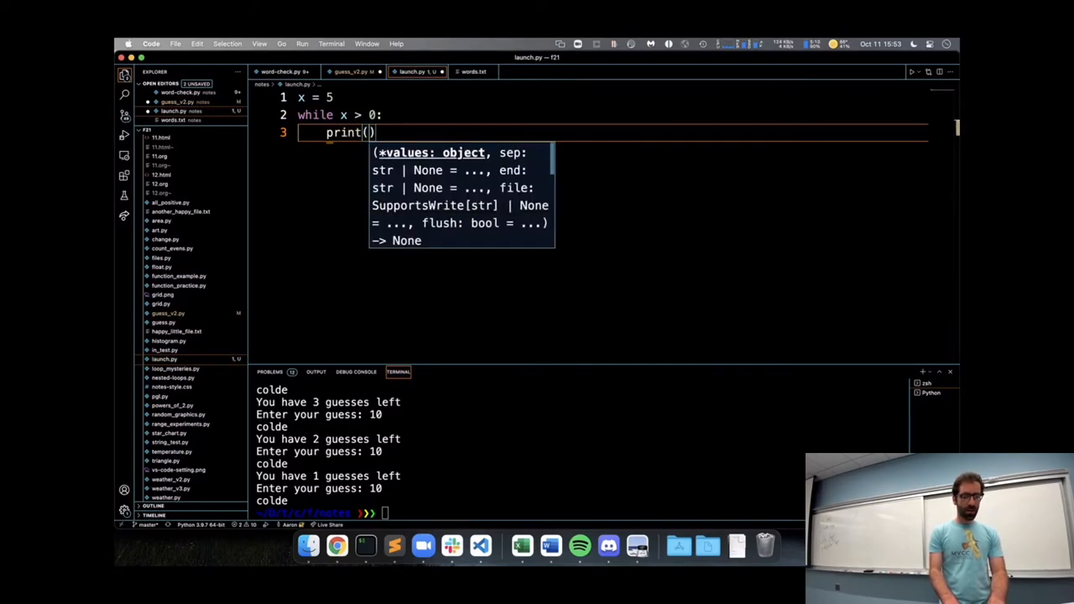
text("igni")
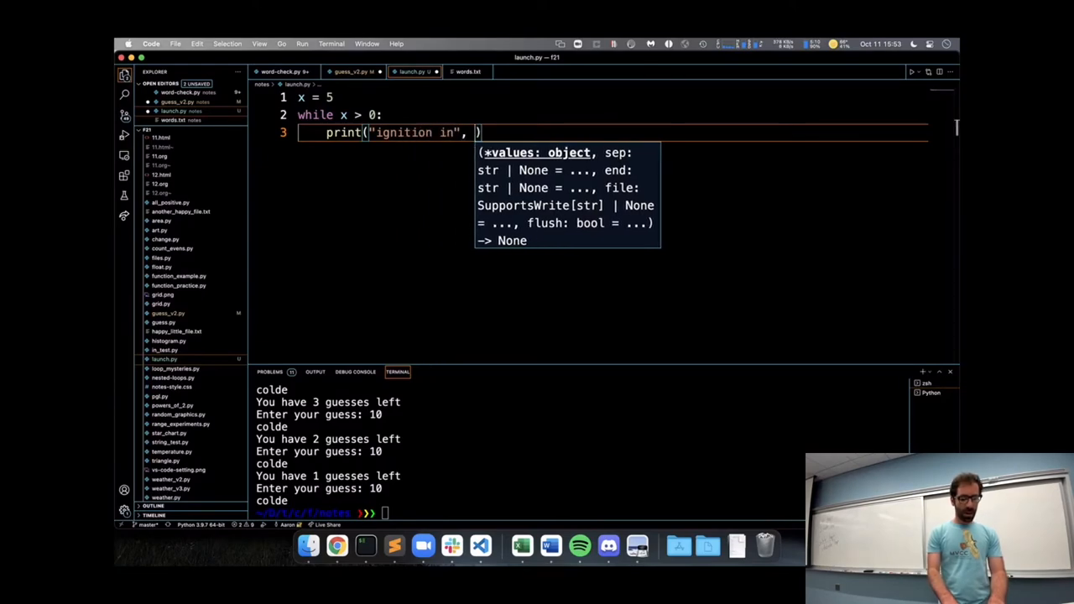
text(x - 1))
text(print("BLAS)
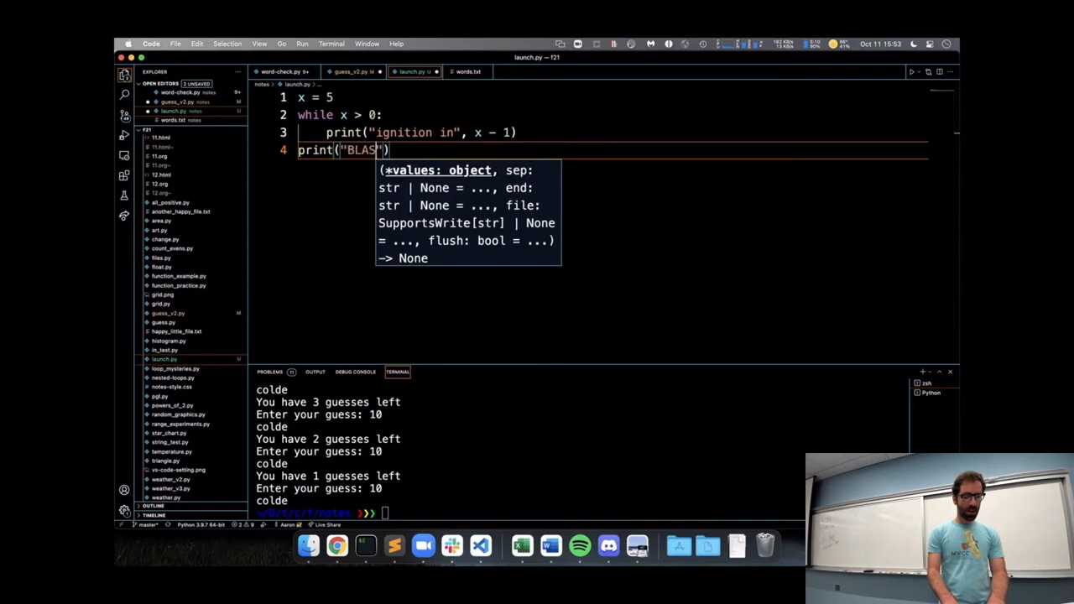
text(TOFF)
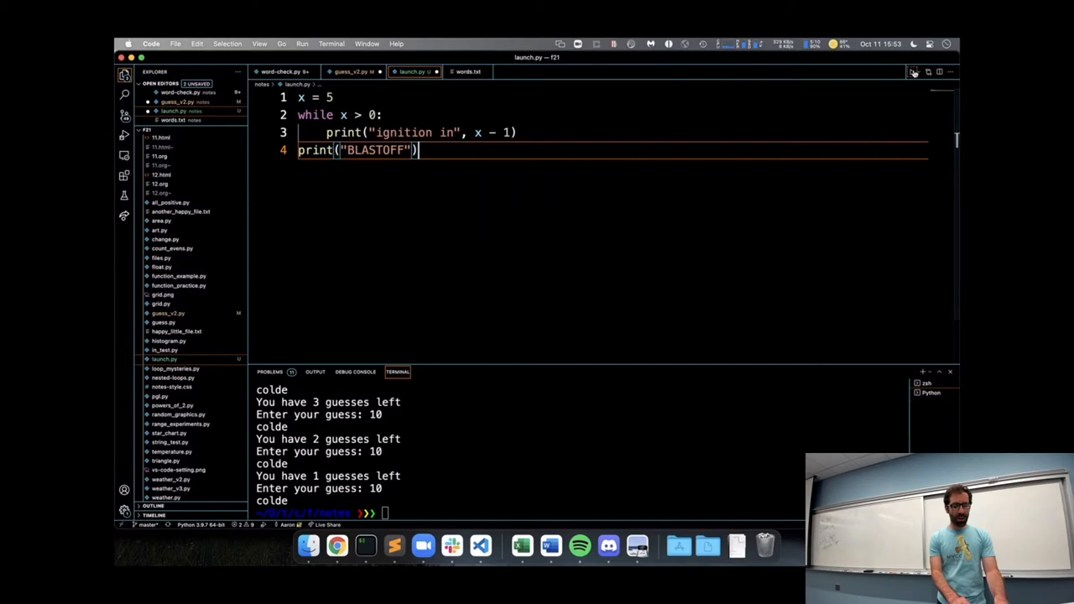
Step: Run launch.py, then stop its endless 'ignition in 4' output with Ctrl+C
click(913, 72)
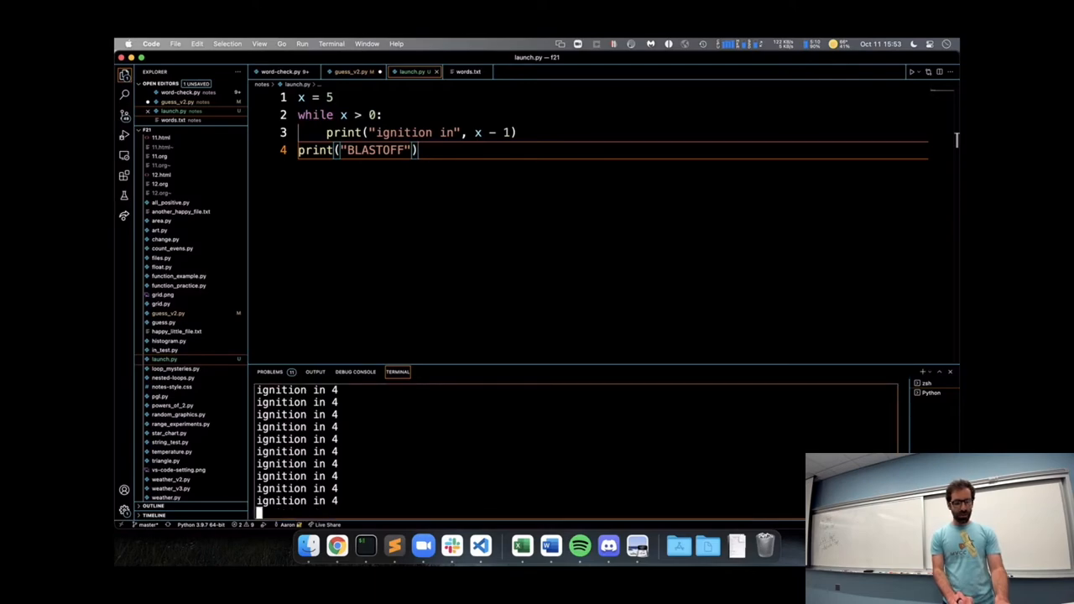
mouse_move(705, 460)
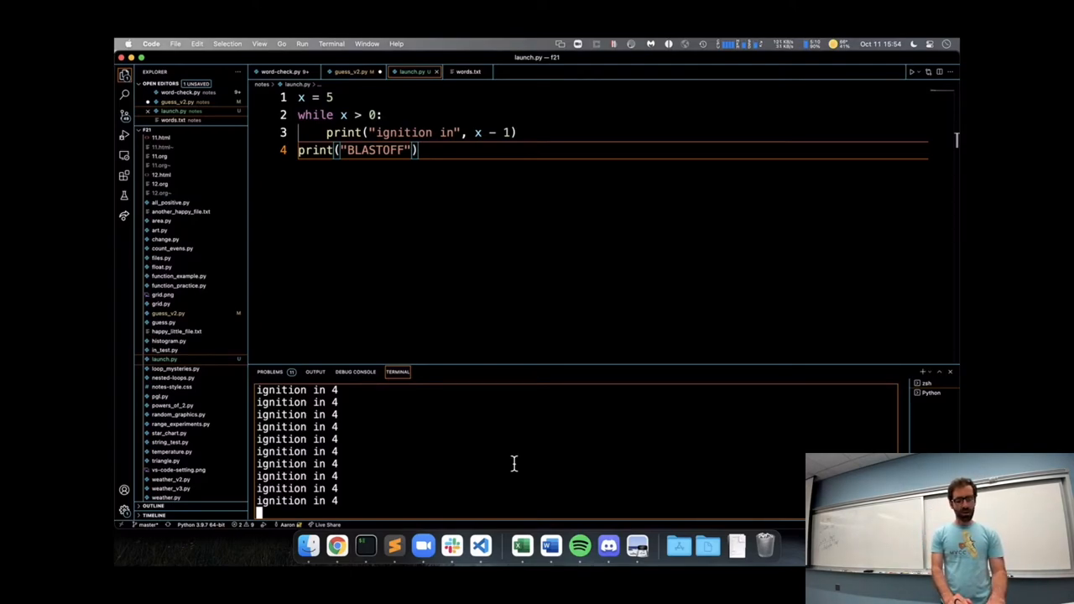
key(ctrl+c)
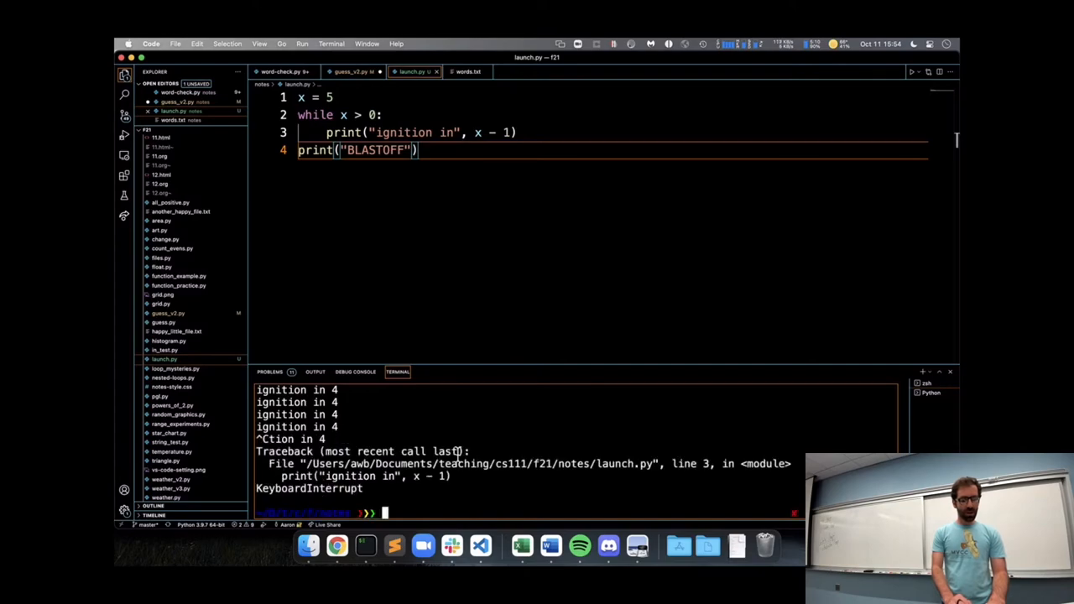
Step: Highlight part of the traceback path, then kill the Python terminal
double_click(308, 488)
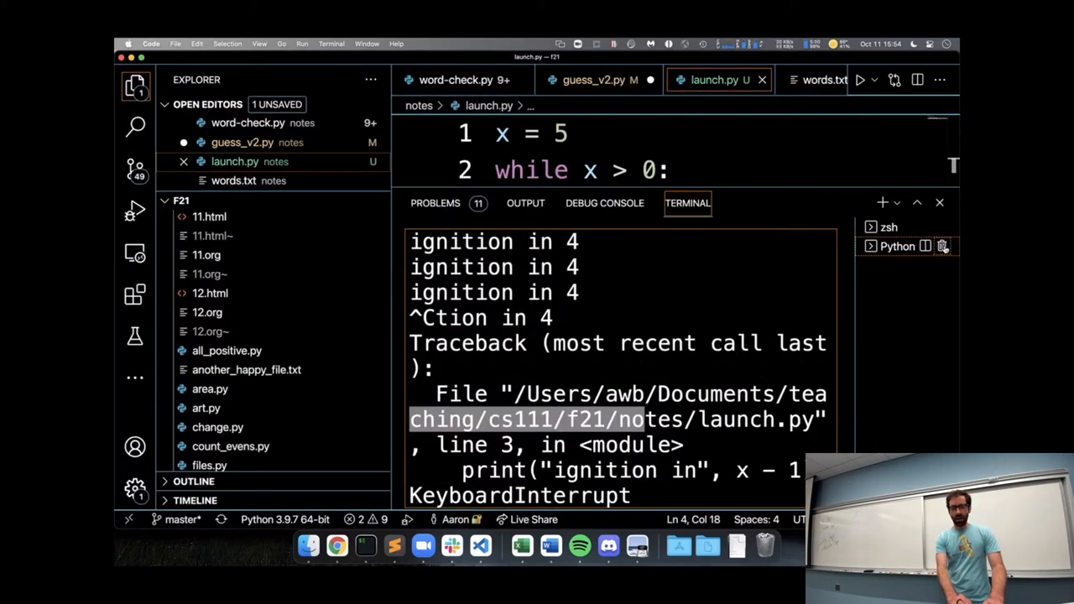
click(943, 246)
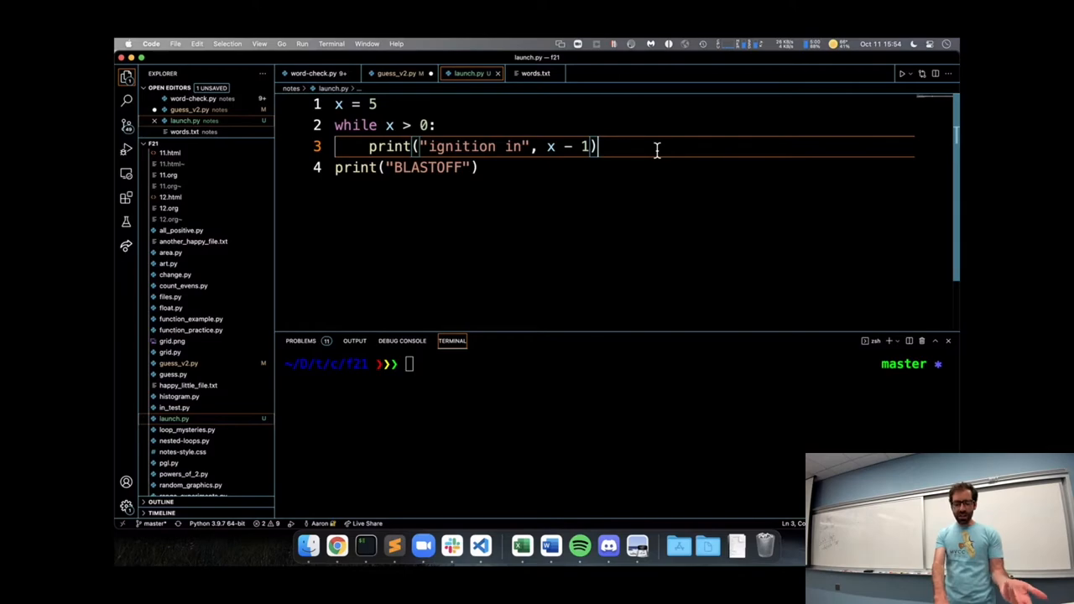
Step: Add the line x = x - 1 inside the loop, below the print statement
key(enter)
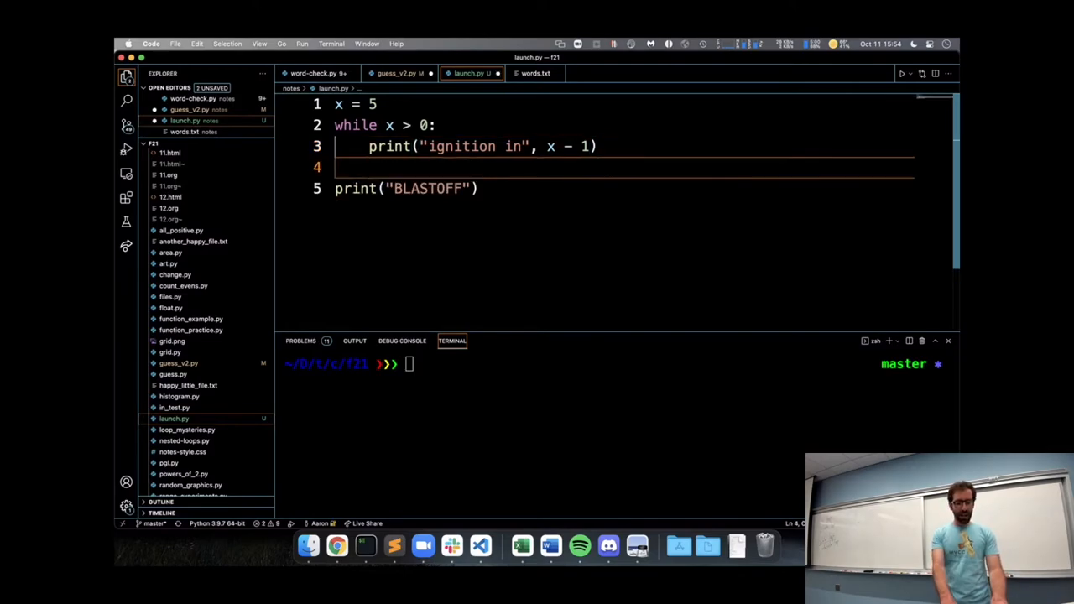
text(x = ...)
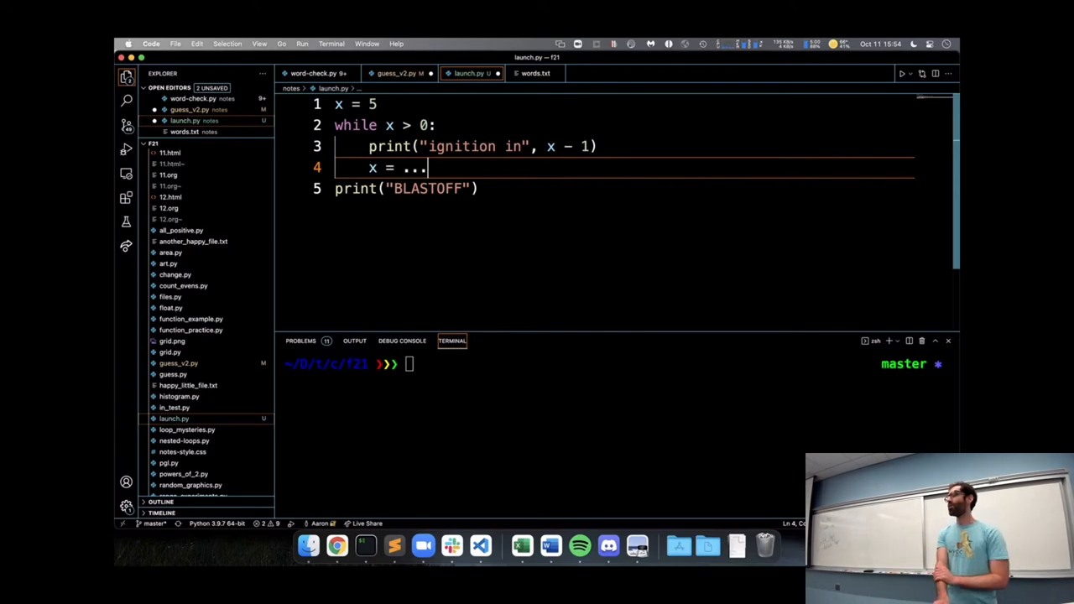
key(backspace)
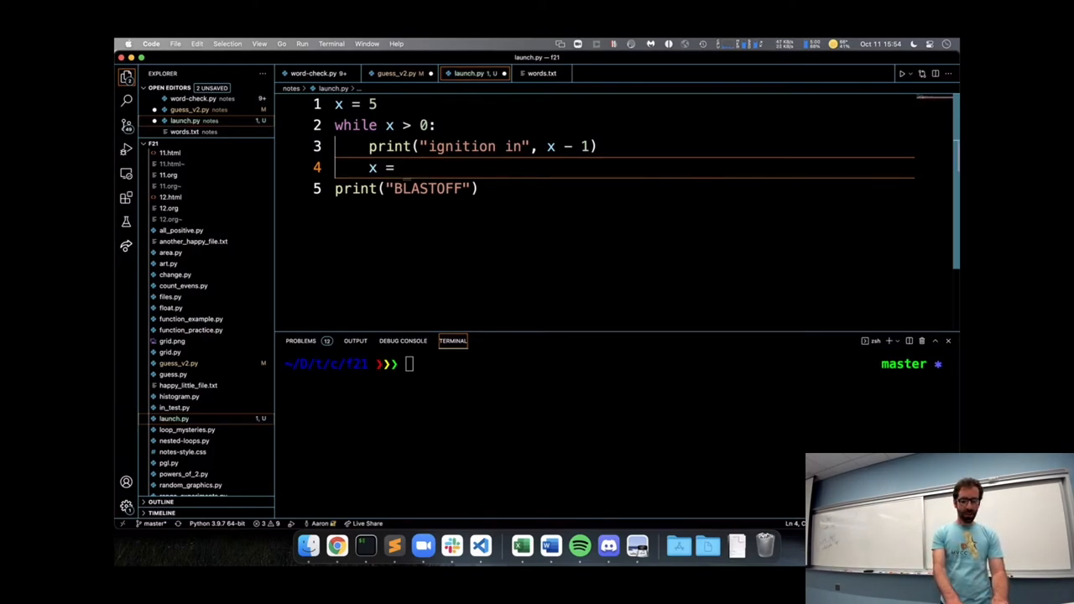
text(x - 1)
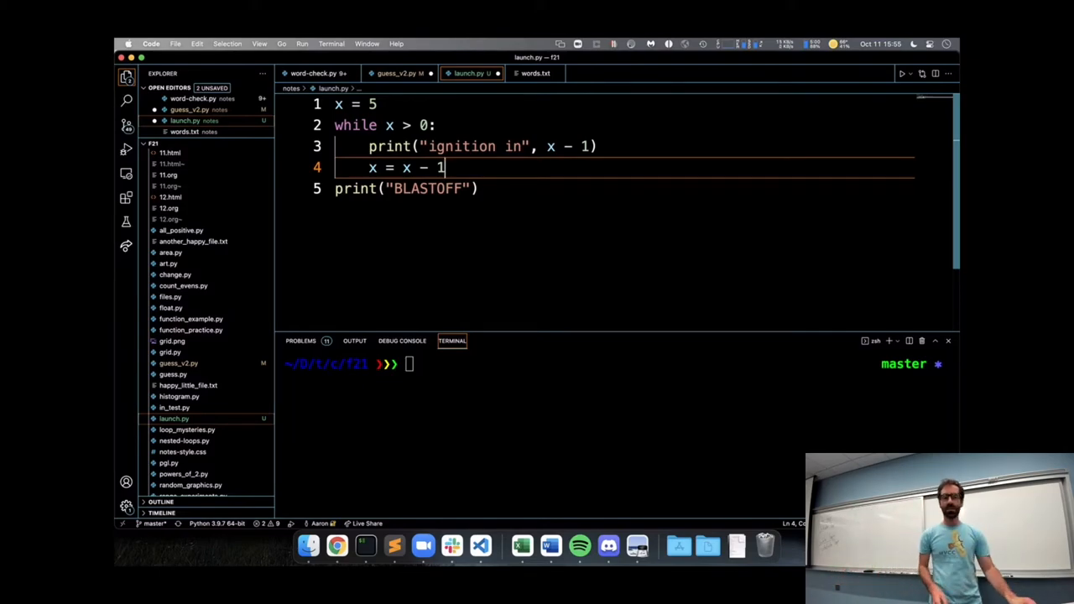
mouse_move(126, 124)
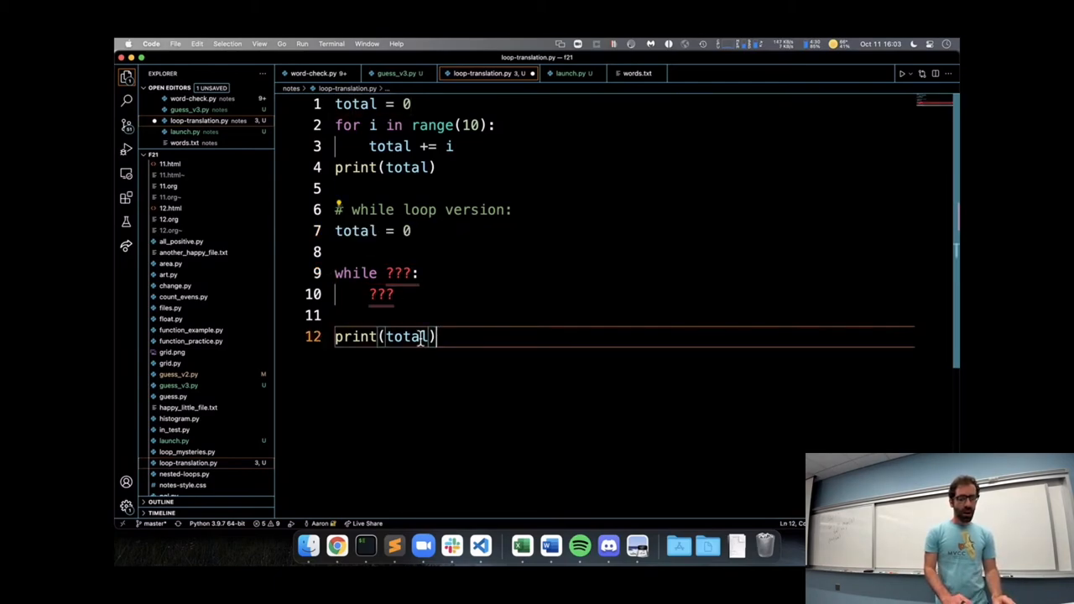
Step: Set count = 0 before the loop and make the condition count <= 10
click(377, 252)
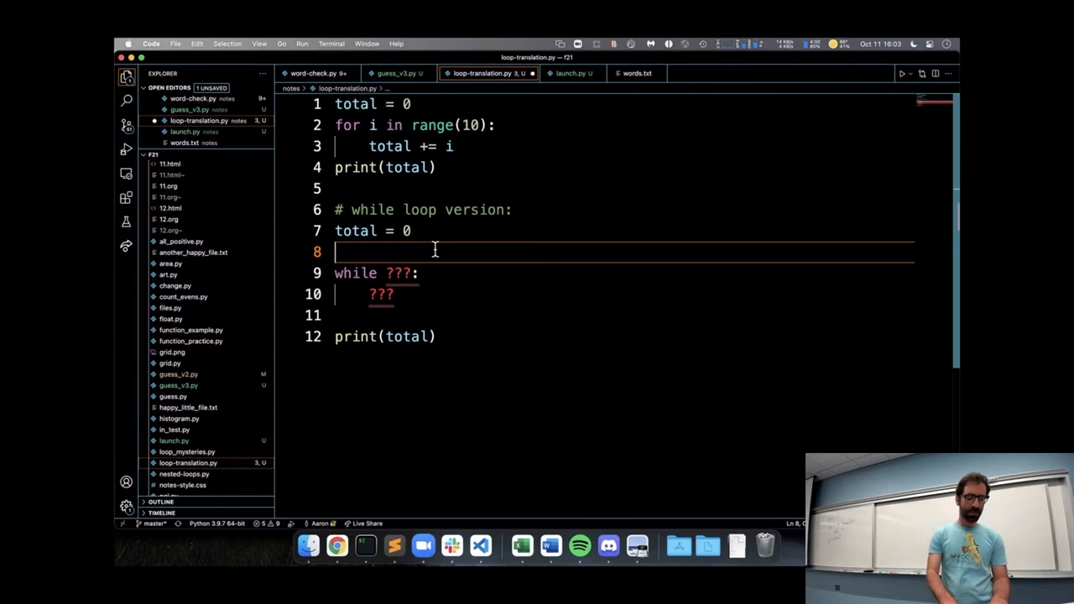
text(count =)
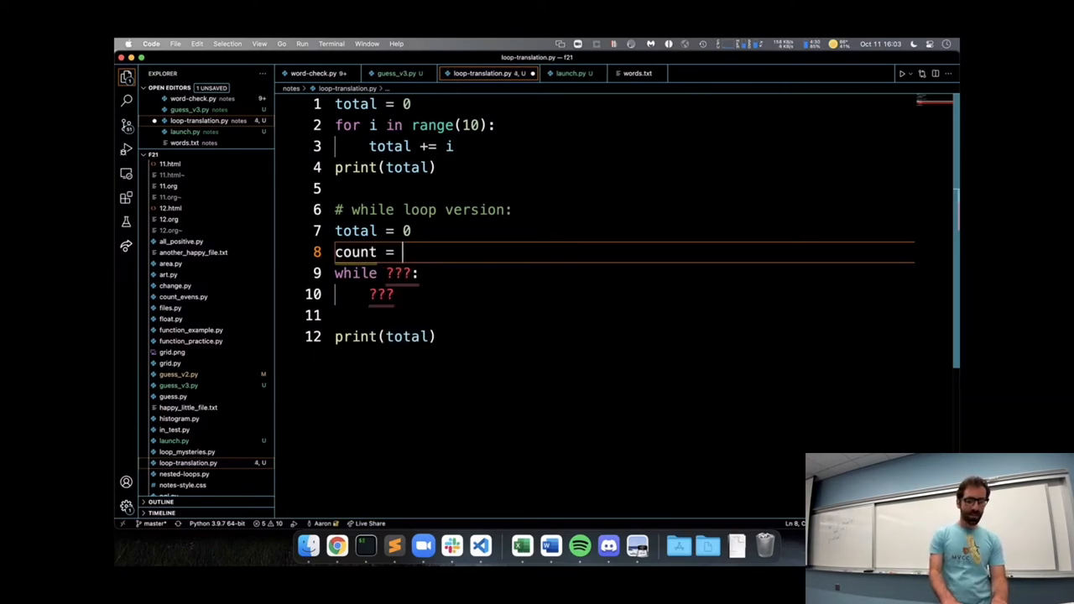
text(0)
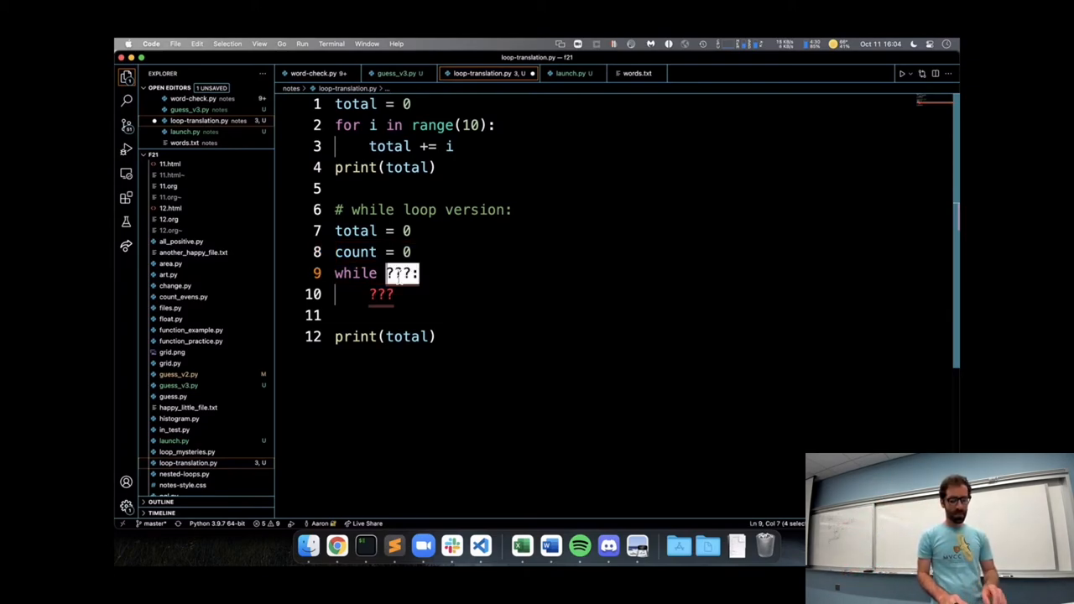
key(Delete)
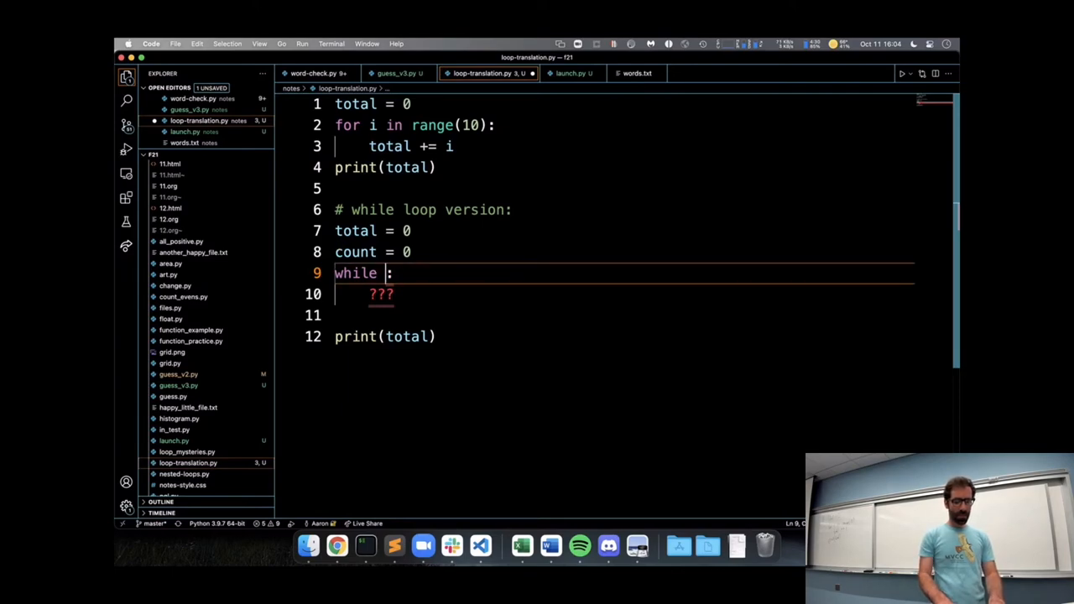
text(count <=)
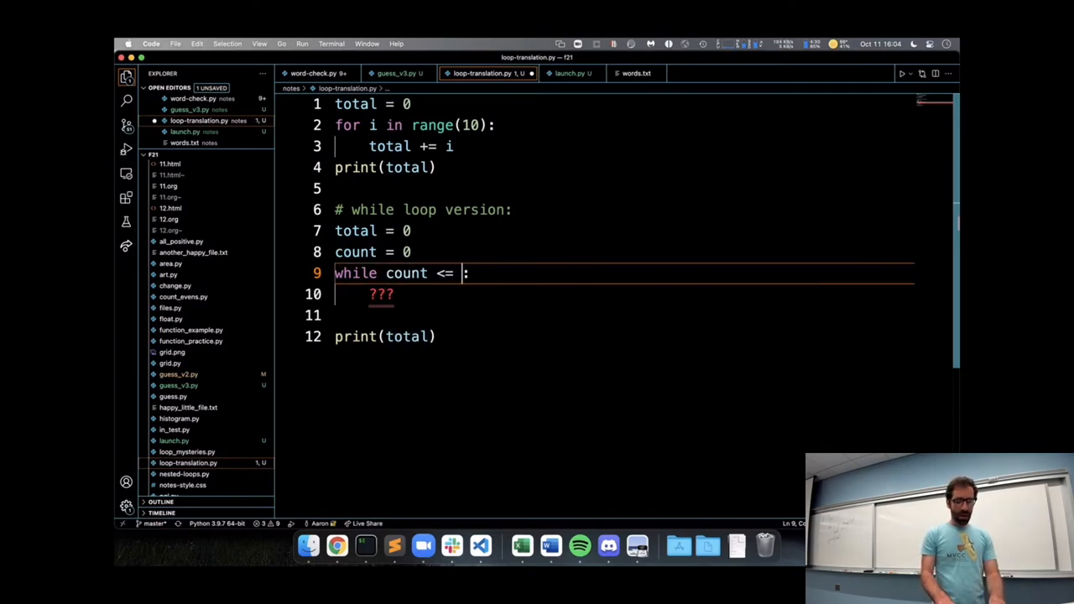
text(10)
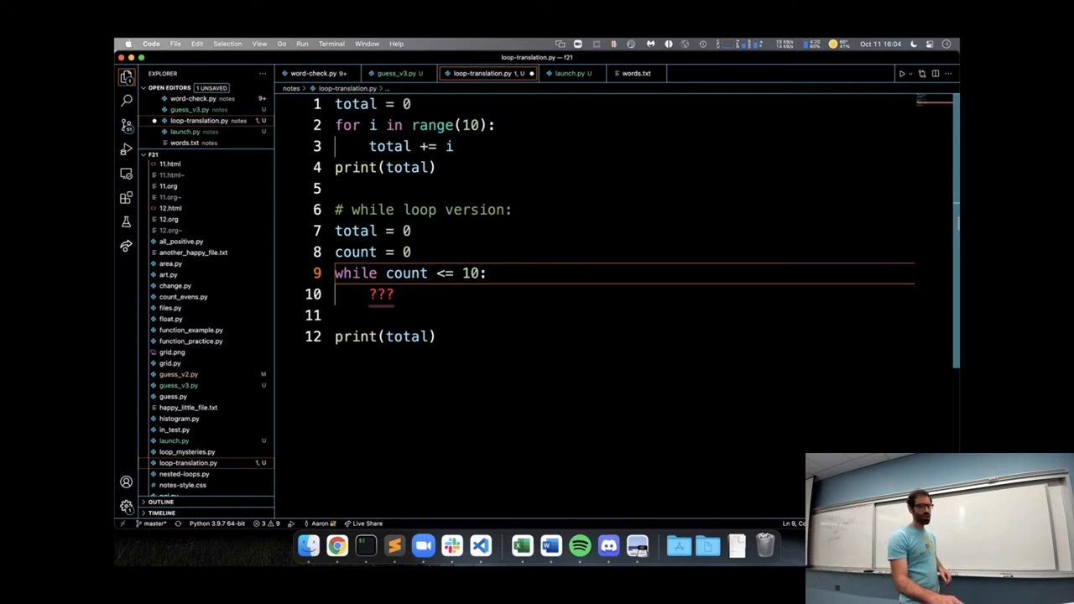
Step: Replace the ?? placeholder in the loop body with count += 1
key(Backspace)
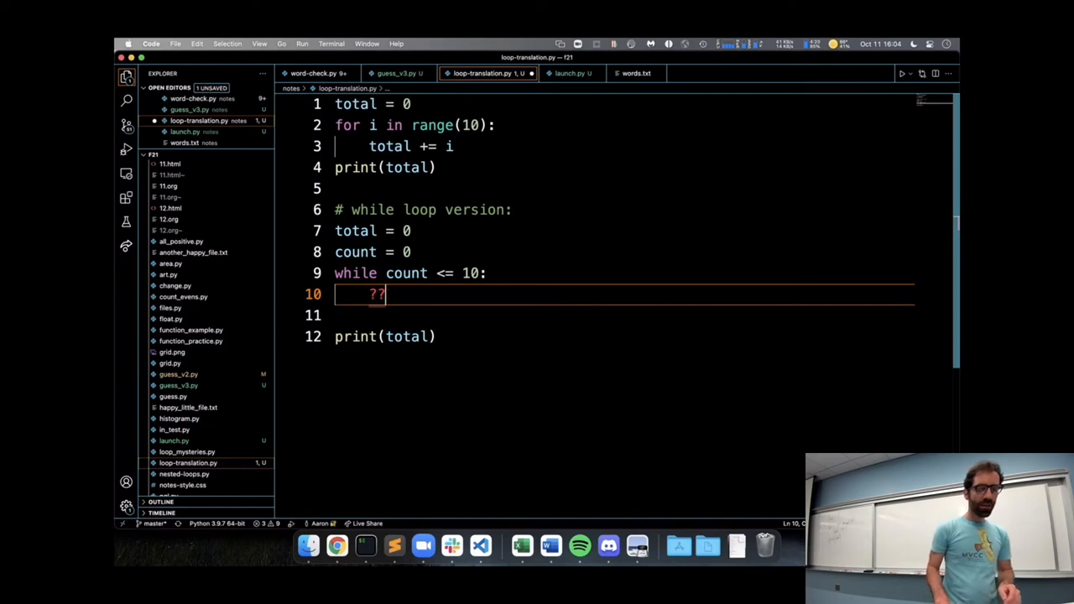
key(Backspace)
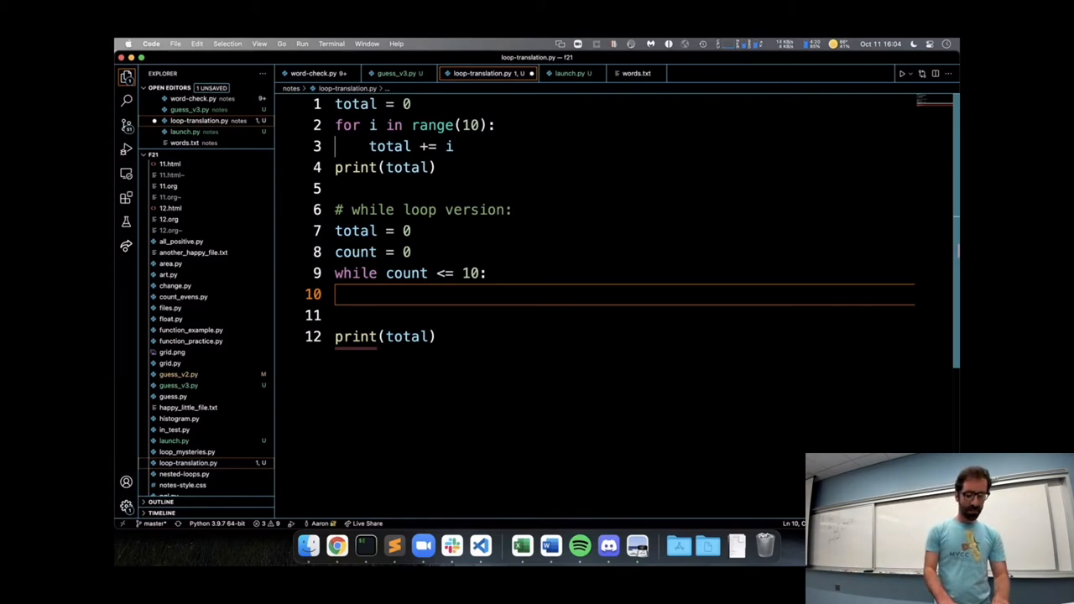
text(count += 1)
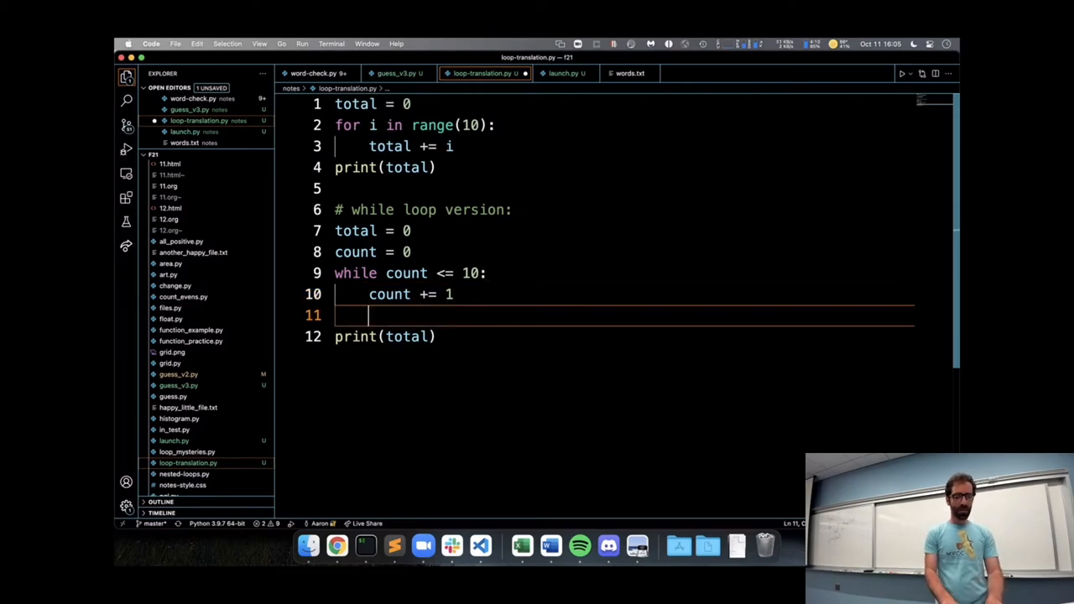
Step: Add total += count to the while loop body on line 11
text(total += count)
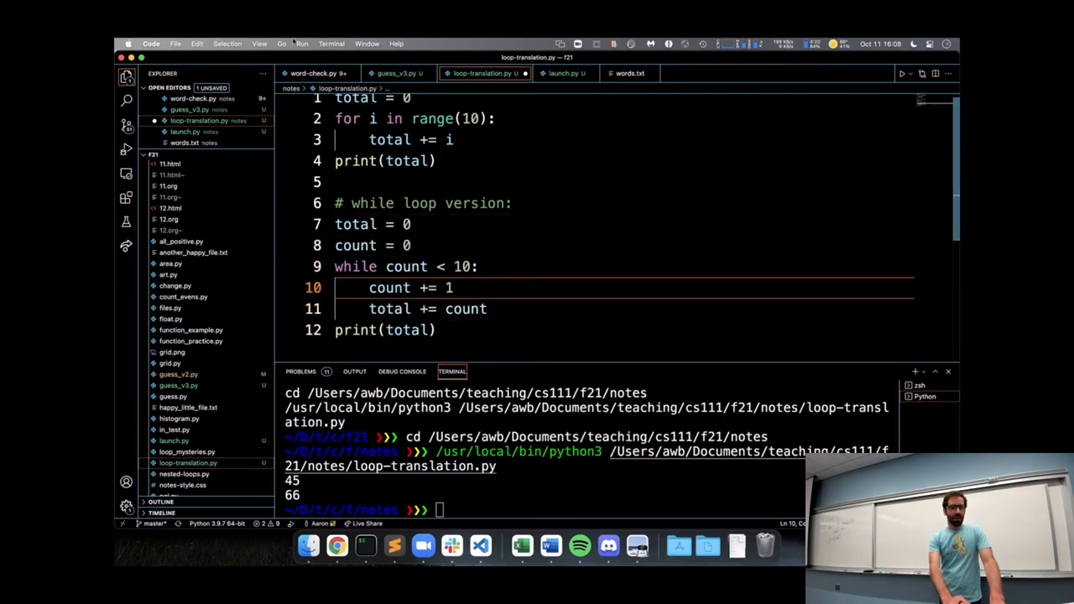
Step: Use the menu's Move Line Up to place total += count above count += 1
click(228, 43)
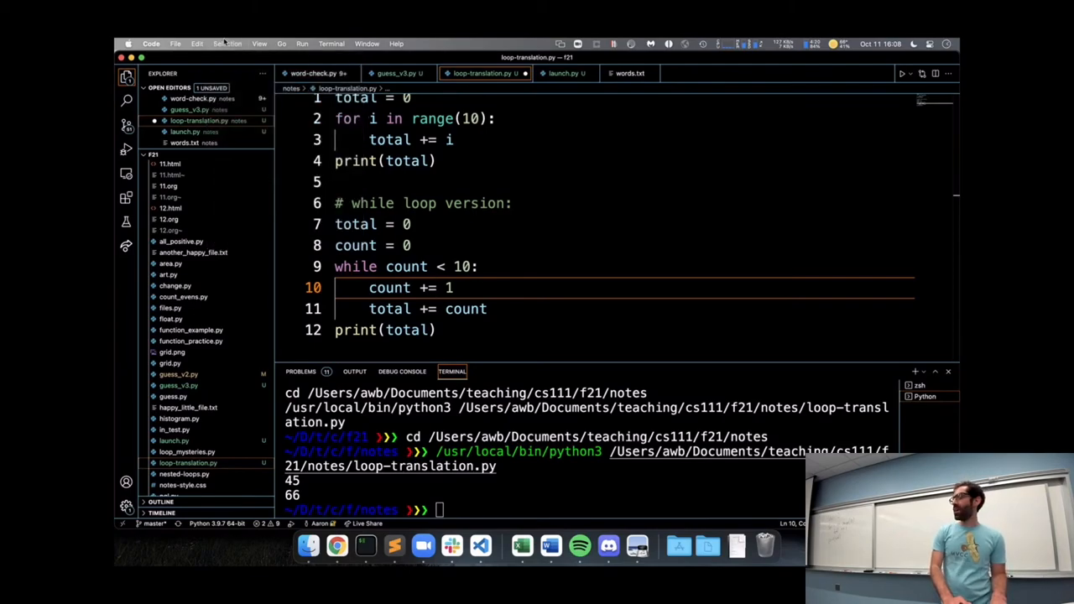
click(228, 43)
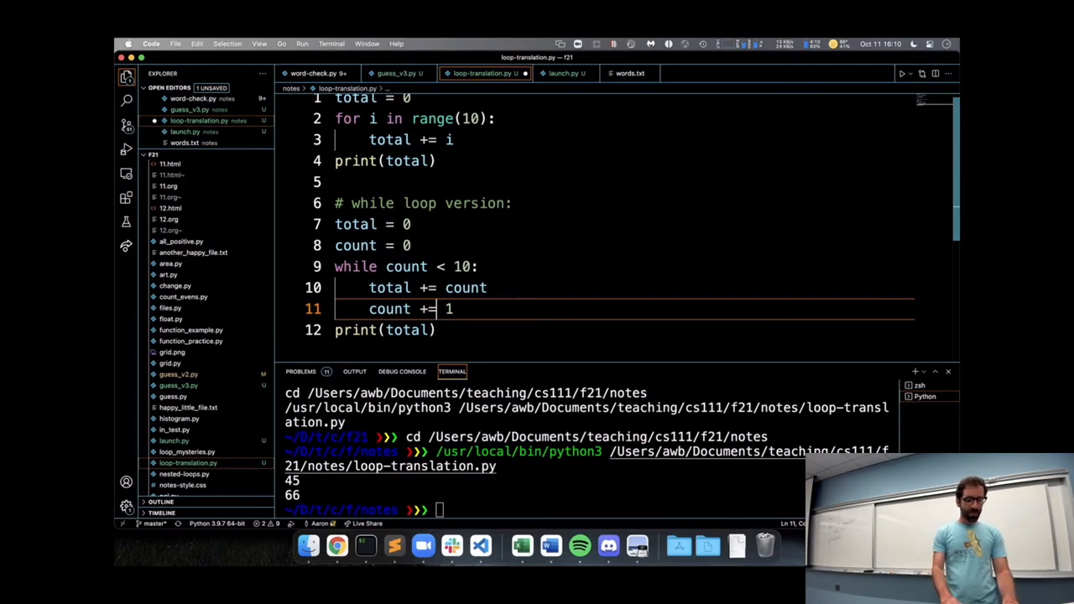
click(228, 44)
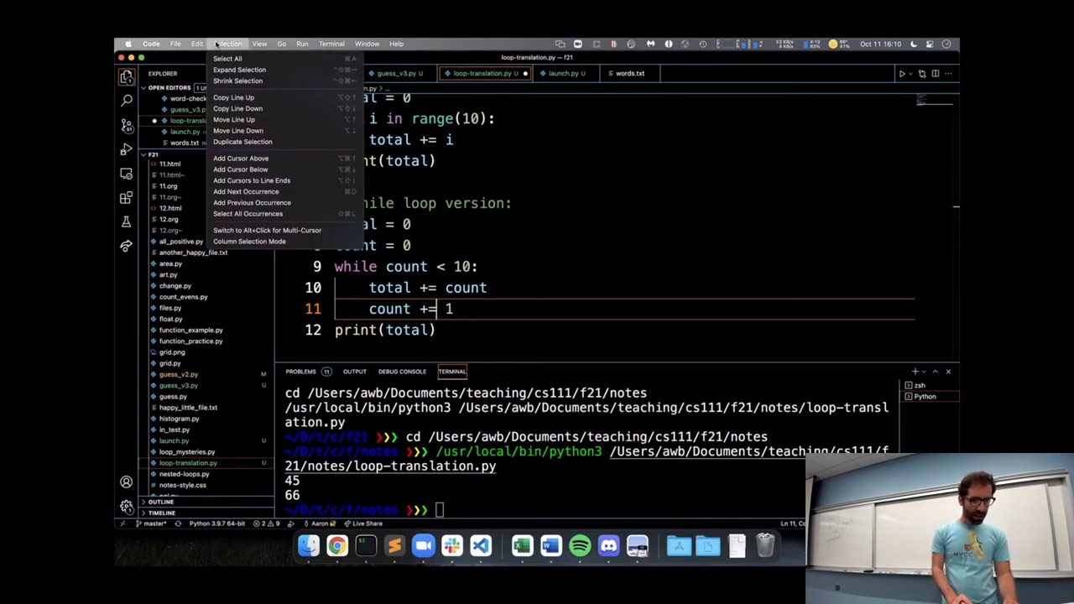
click(196, 43)
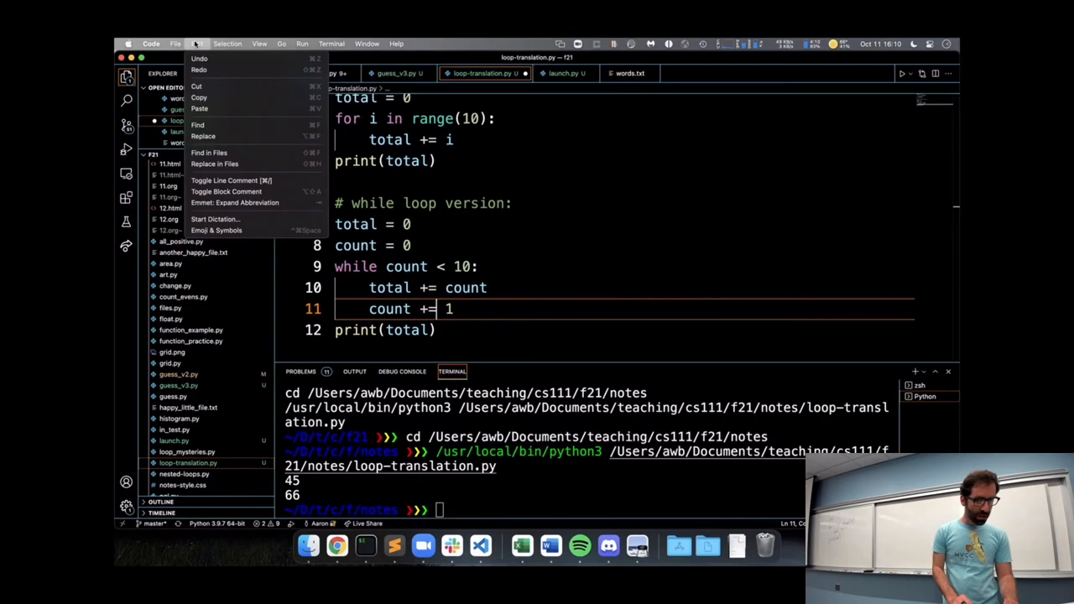
click(196, 44)
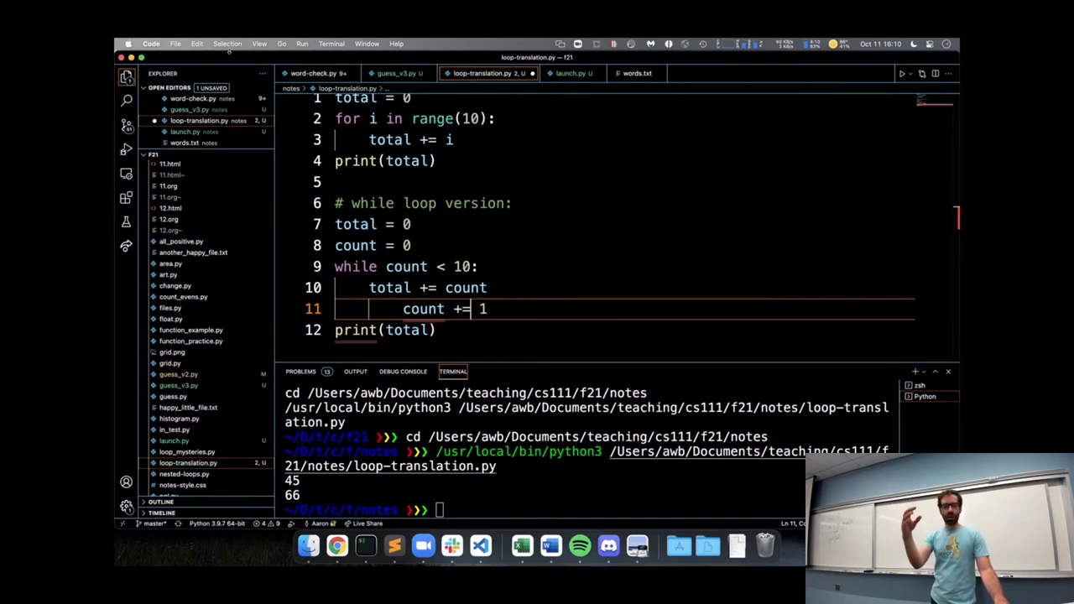
key(Tab)
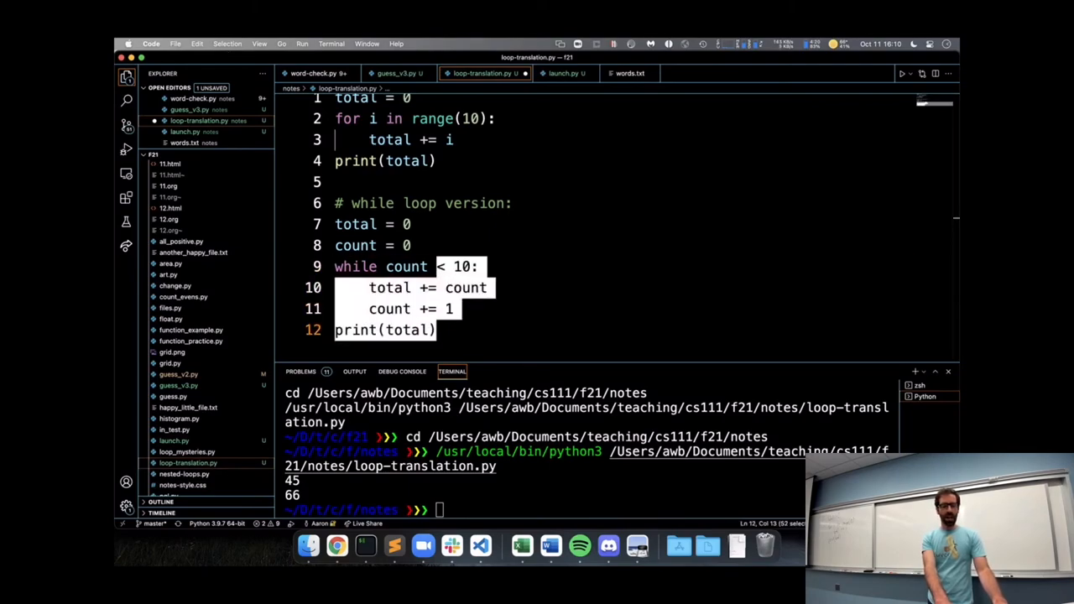
key(Tab)
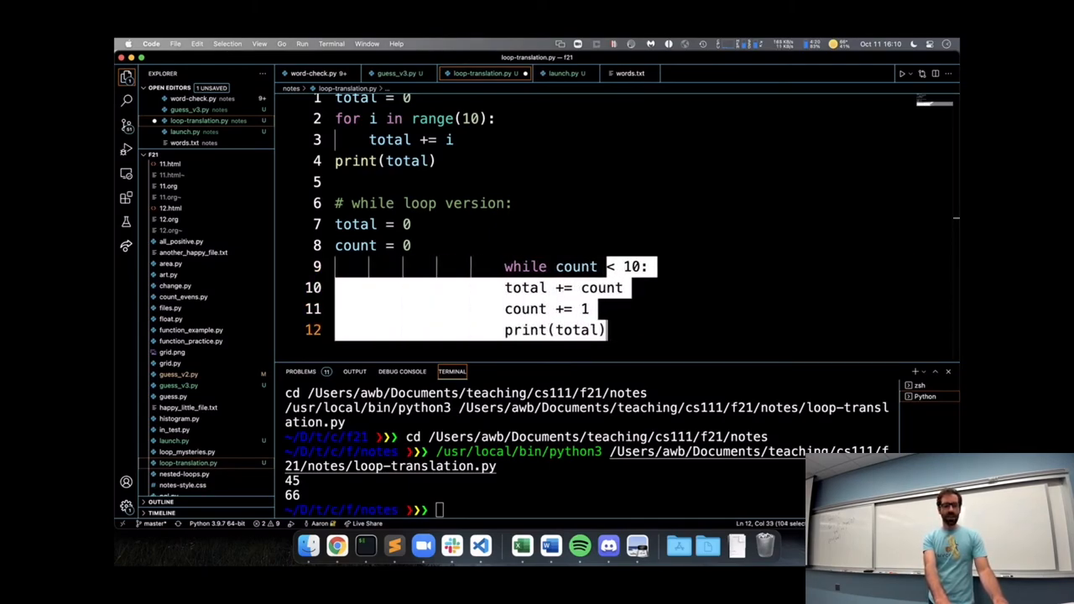
key(shift+tab)
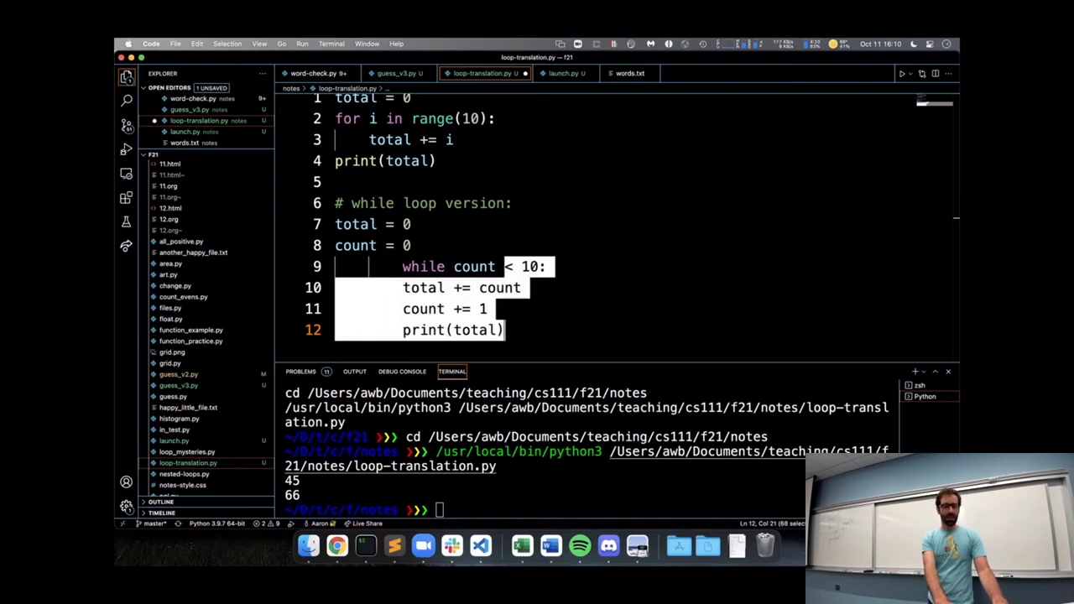
key(tab)
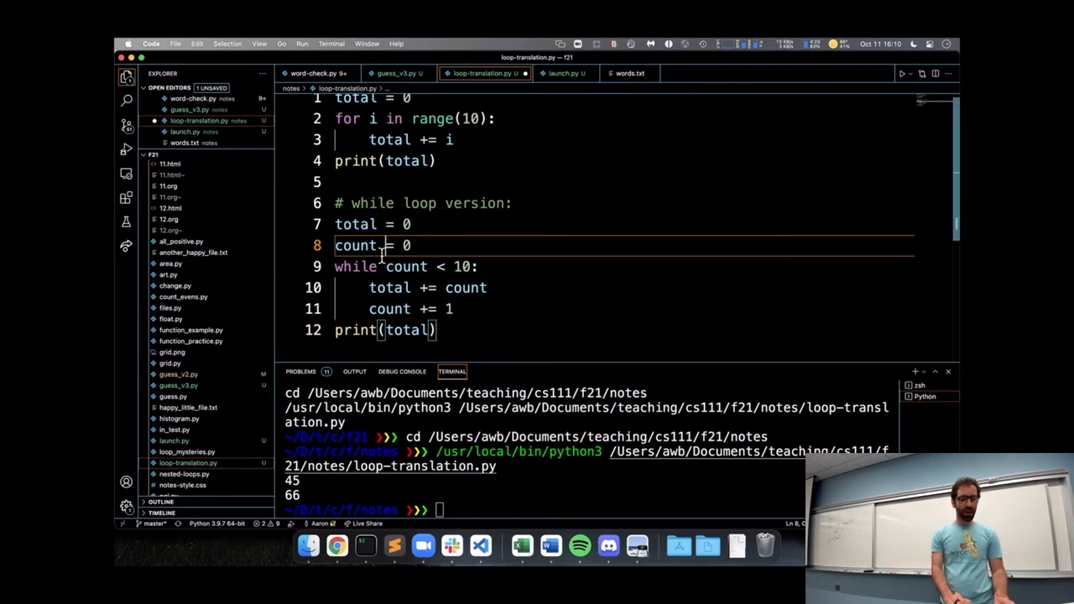
Step: Browse the line and editing command menus, then switch to the quiz browser
click(227, 44)
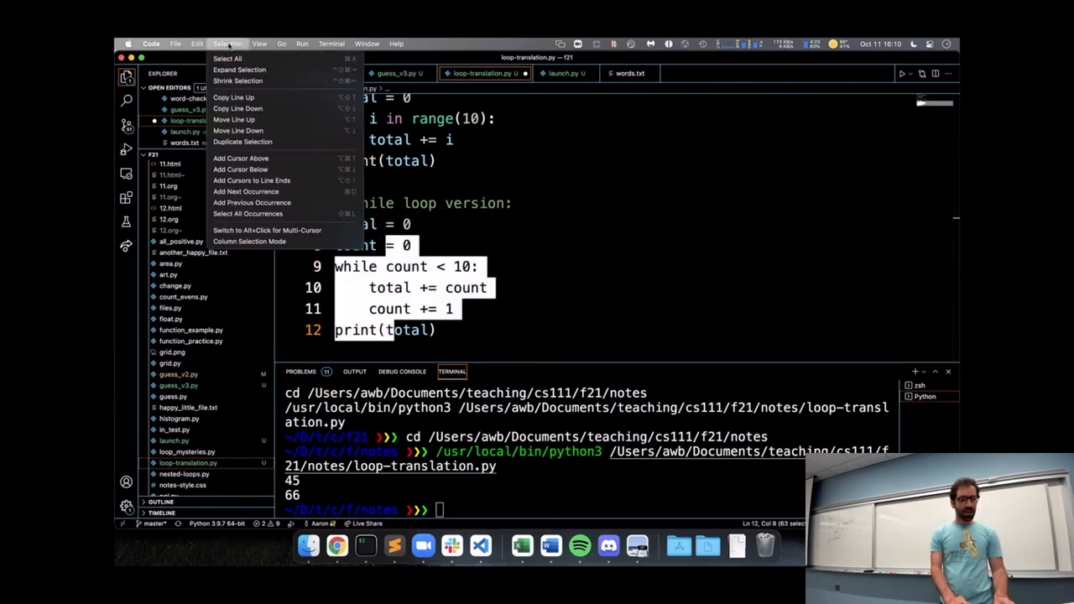
mouse_move(233, 119)
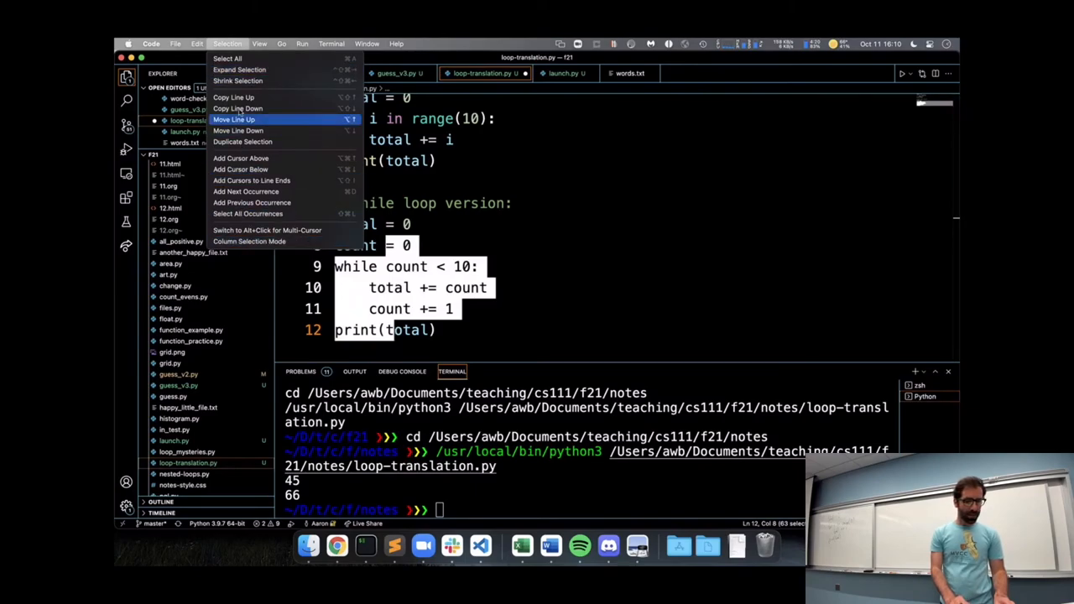
click(197, 43)
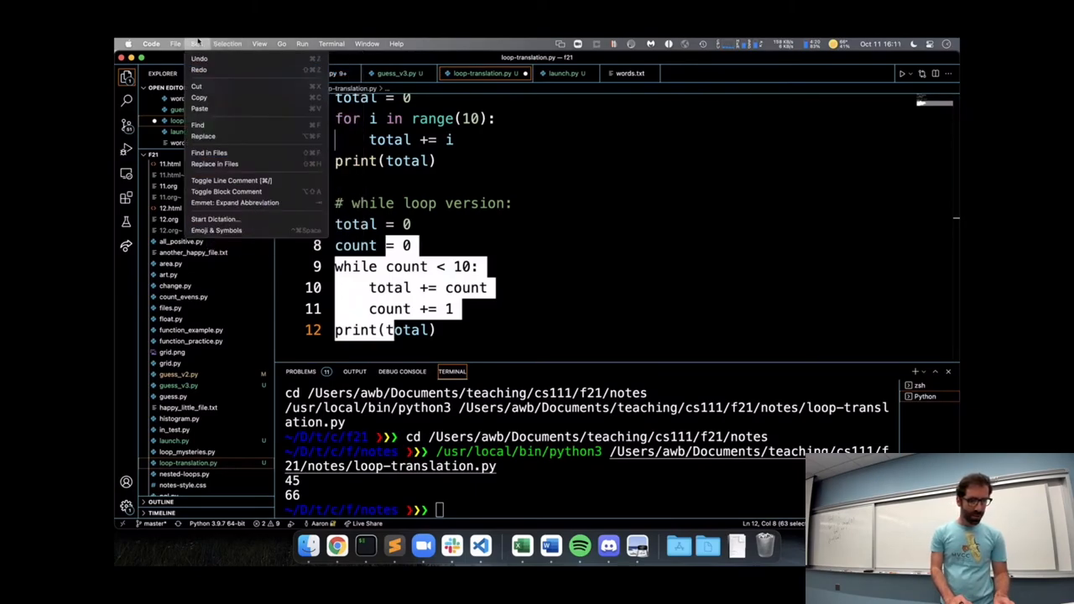
mouse_move(230, 179)
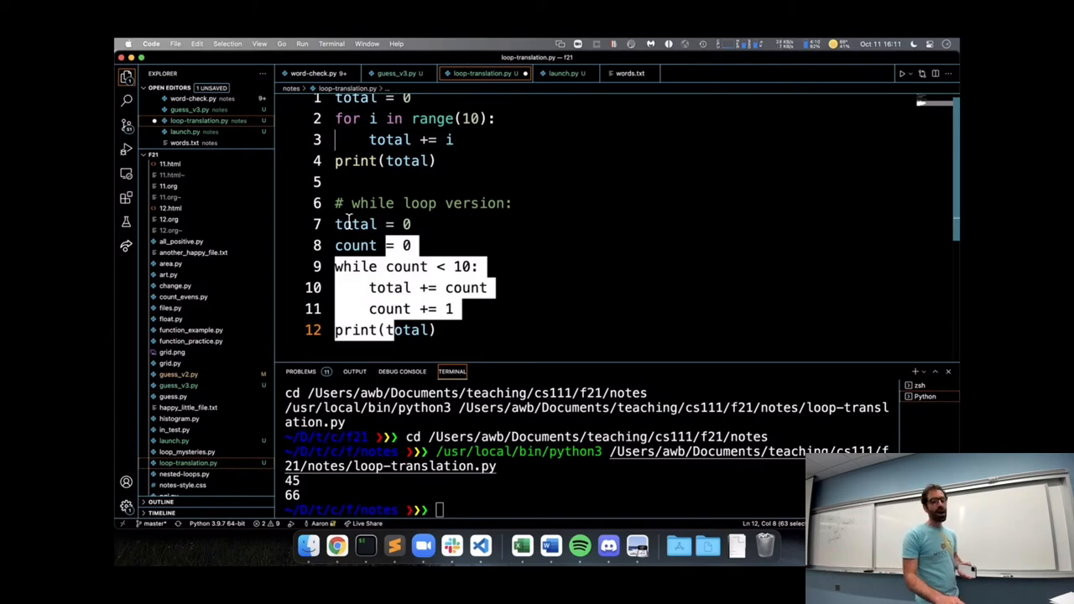
click(395, 73)
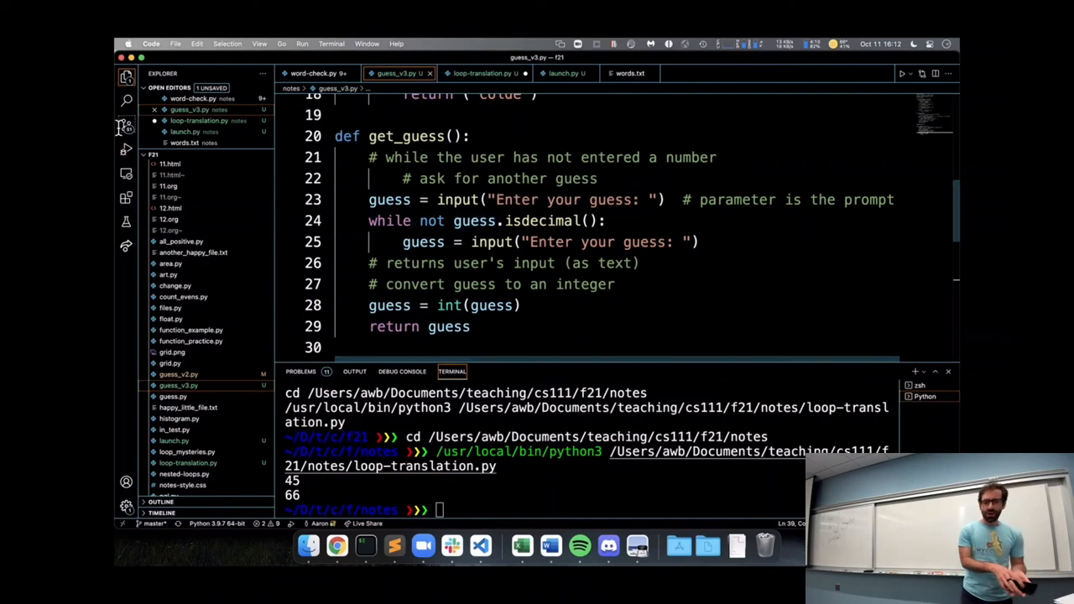
mouse_move(126, 126)
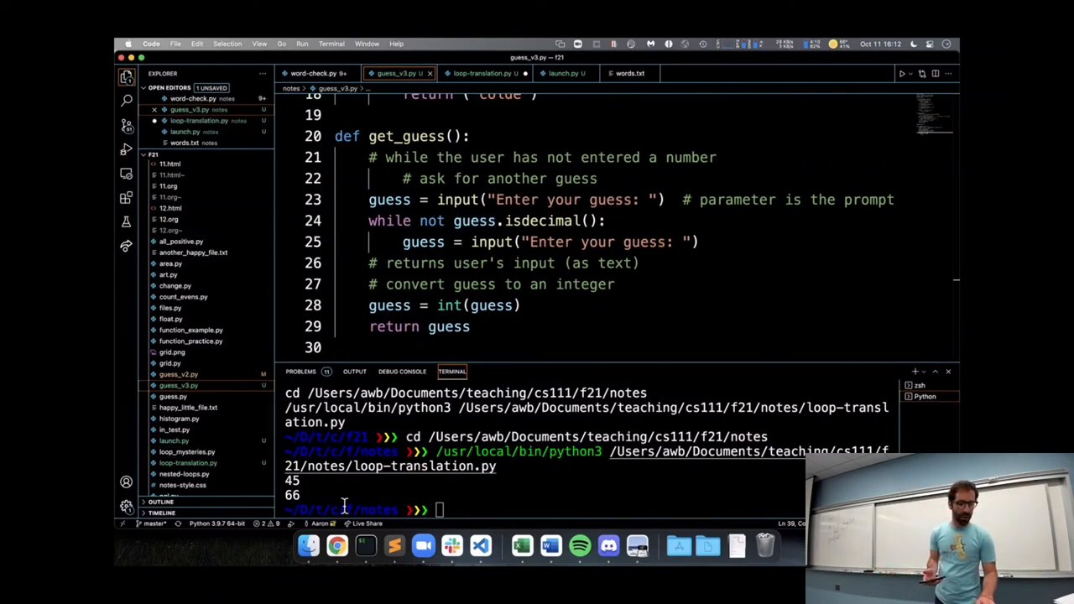
click(336, 546)
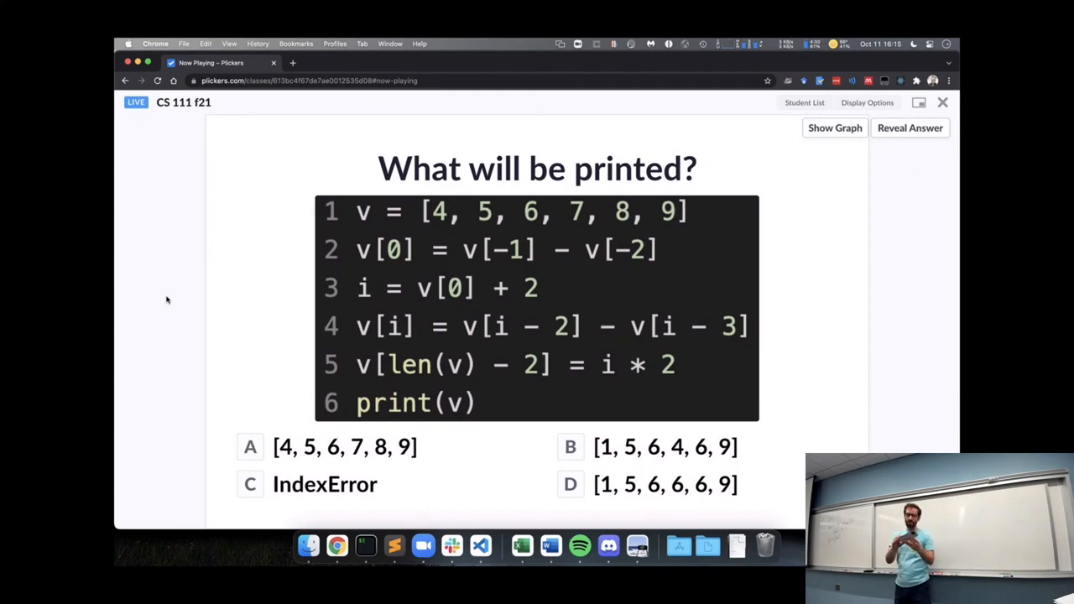
Step: Show the student response graph and reveal [1, 5, 6, 4, 6, 9] as the correct answer
click(834, 128)
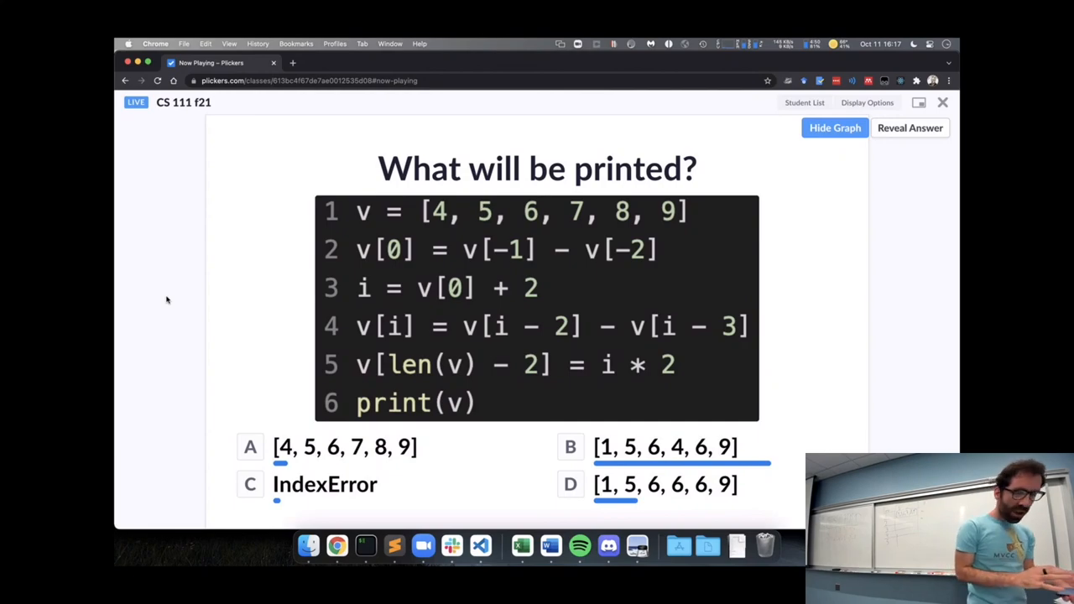
click(909, 127)
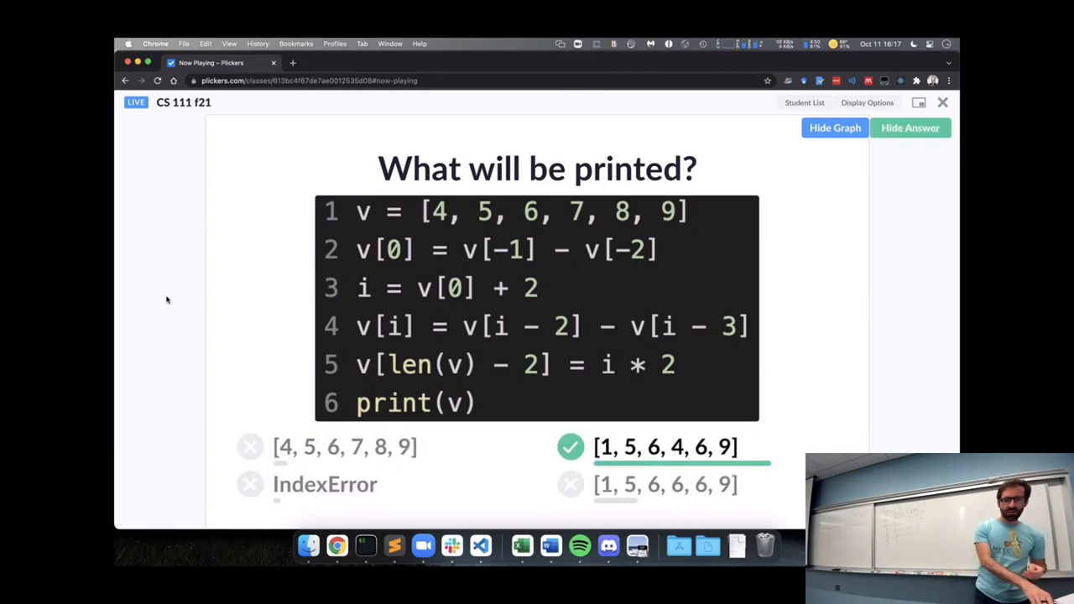